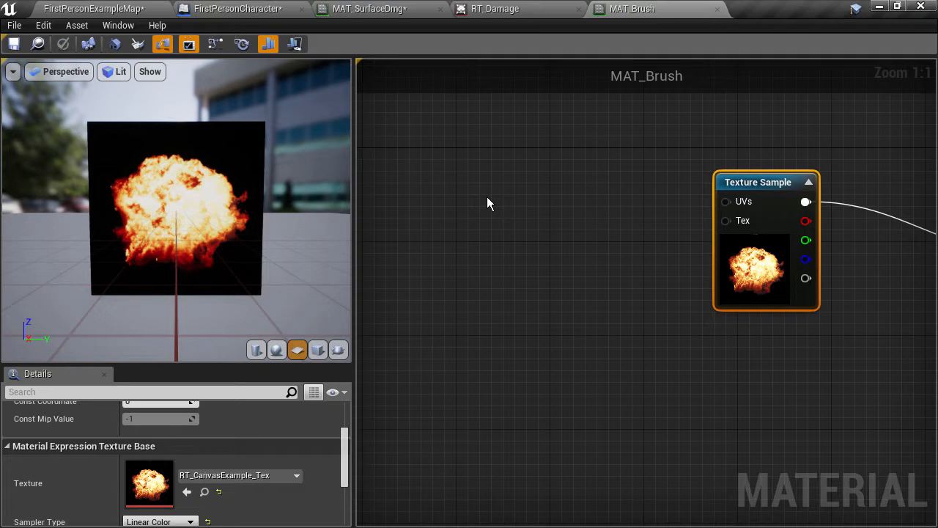
Add TextureCoordinate and Subtract (0.5,0.5) nodes, then a Divide/Multiply node toward the Texture Sample UVs
type("texc")
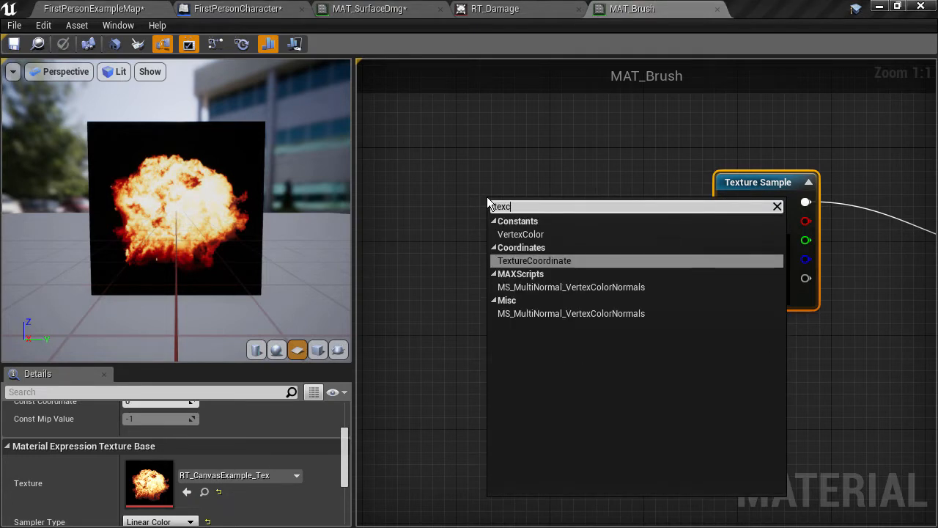
left_click(534, 261)
type("sub")
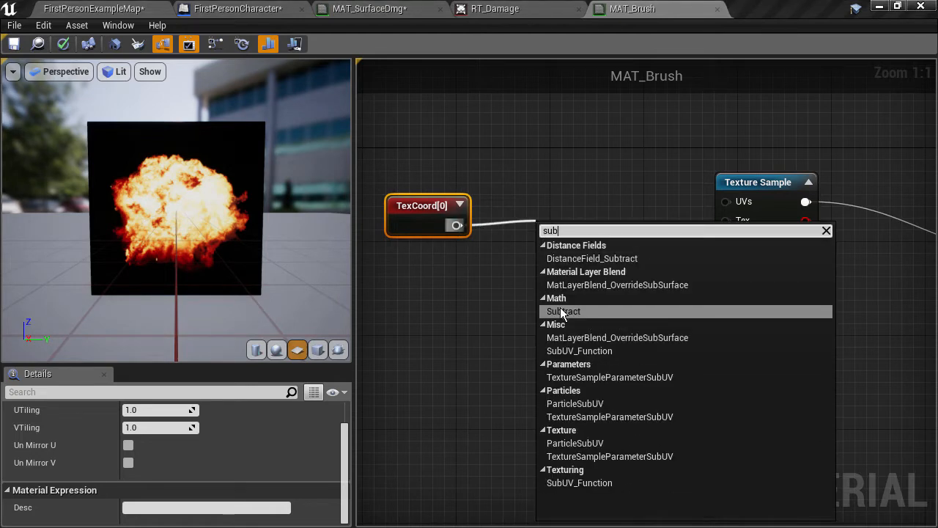
left_click(563, 311)
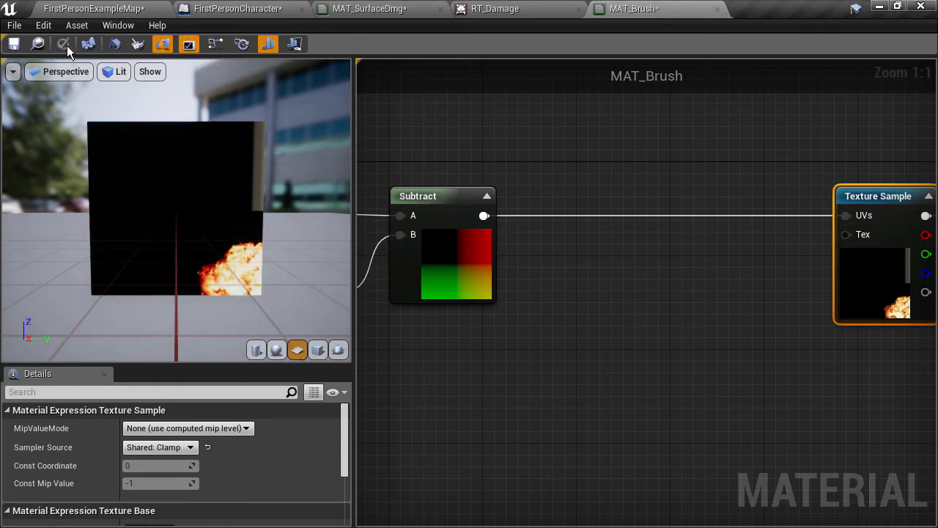
type("m")
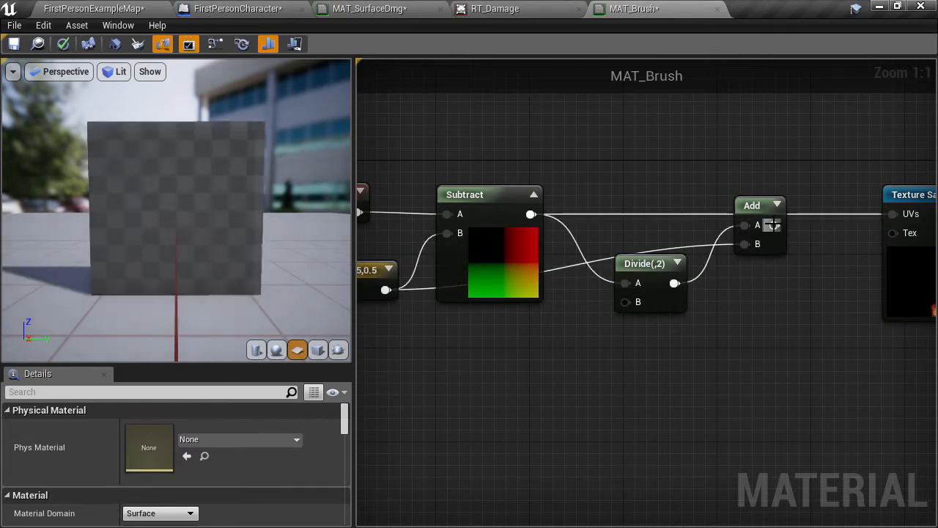
Tune the Divide node's Const B through 8, 1 to 0.12 and return to the level view
left_click(645, 242)
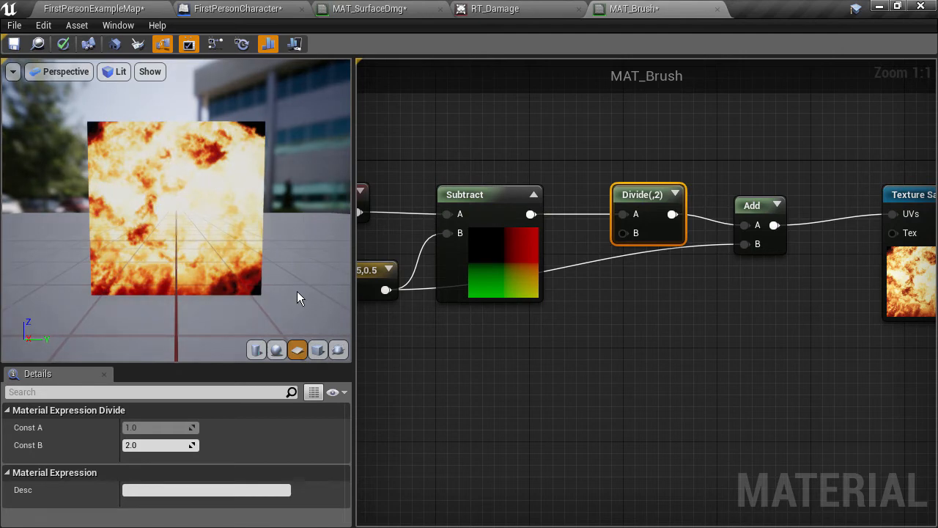
type("8.0")
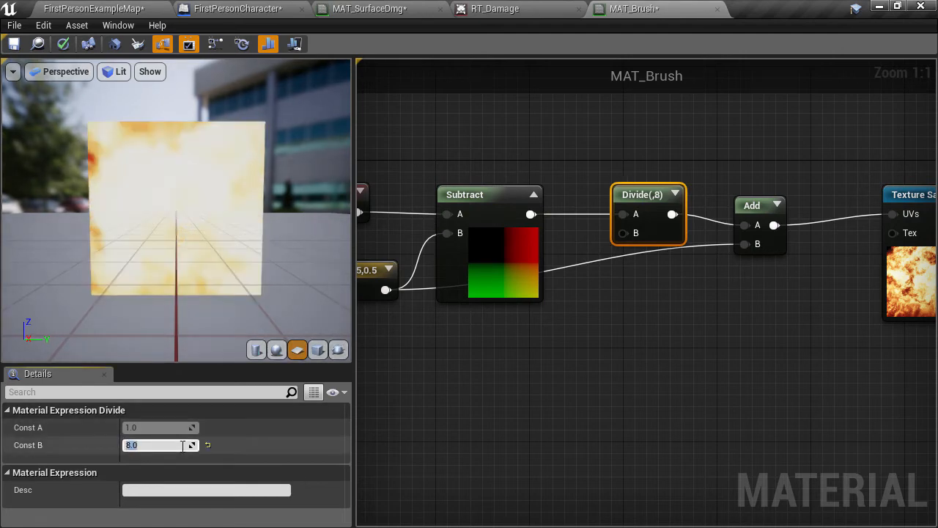
type("1.0")
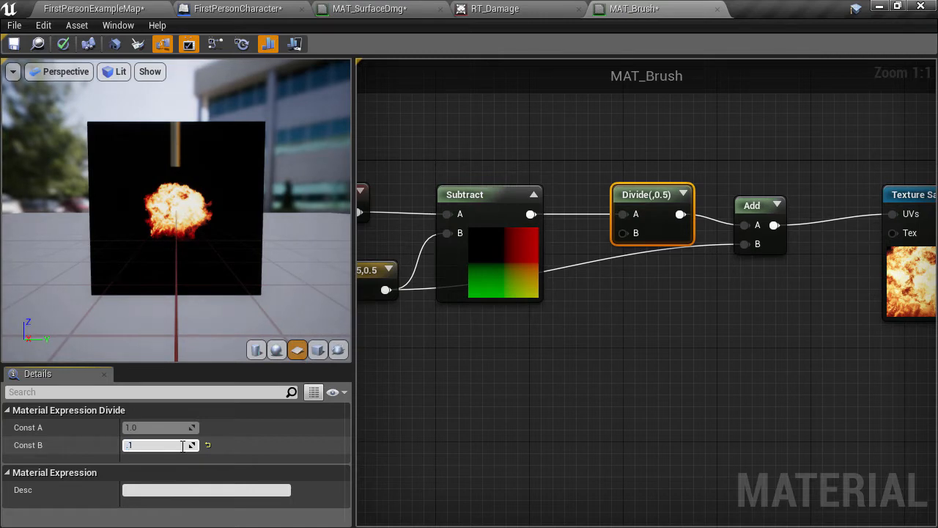
type("0.12")
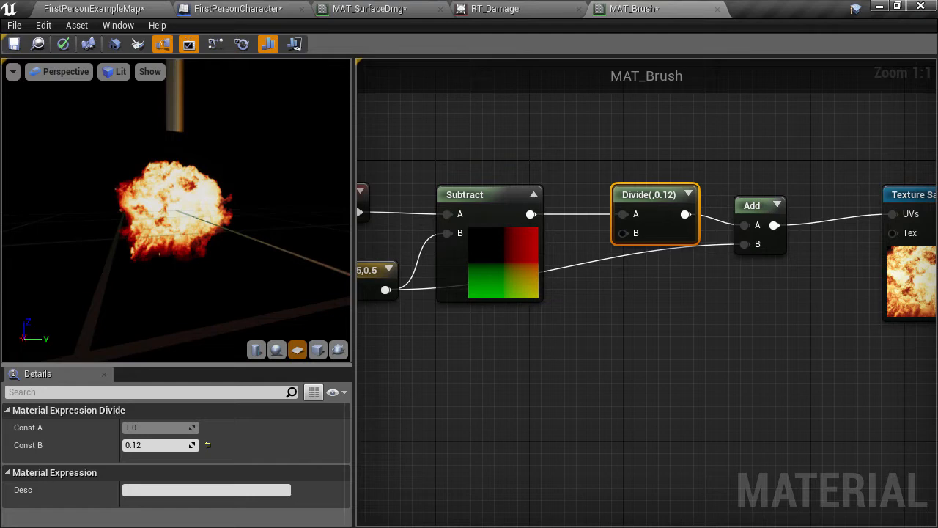
left_click(85, 9)
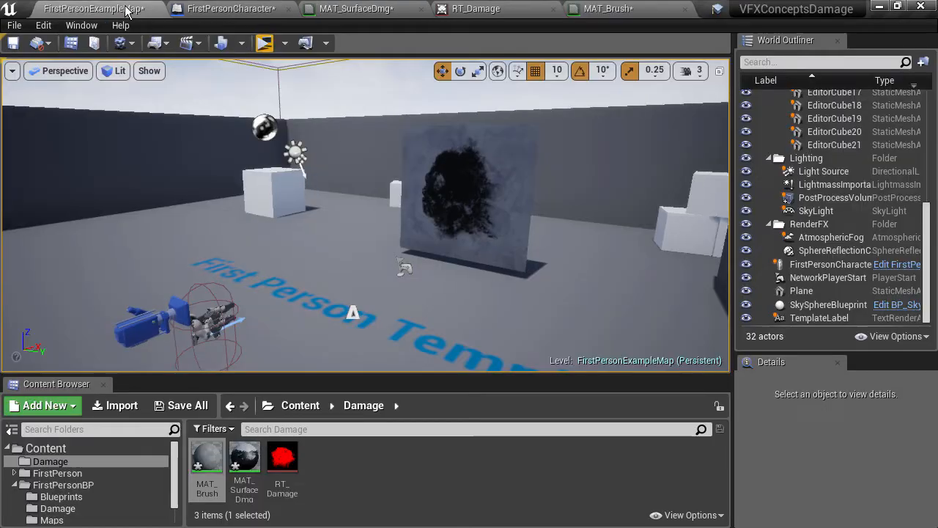
Set MT_Brush's Constant2Vector UV offset G to -0.0075 and apply the material
left_click(61, 495)
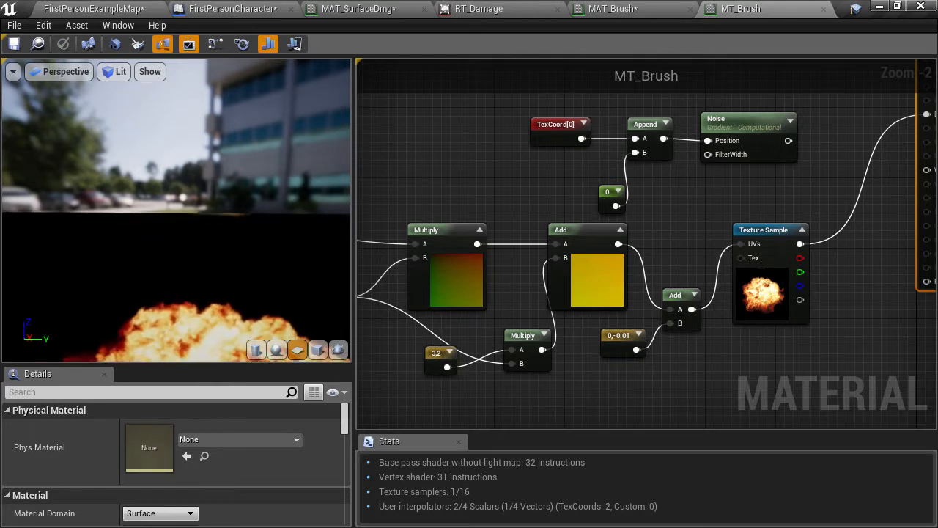
left_click(623, 334)
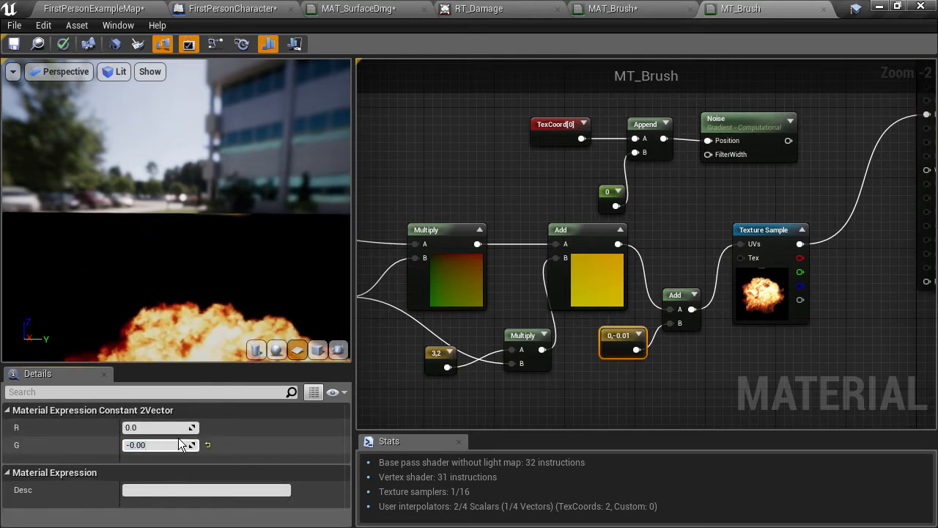
type("-0.0075")
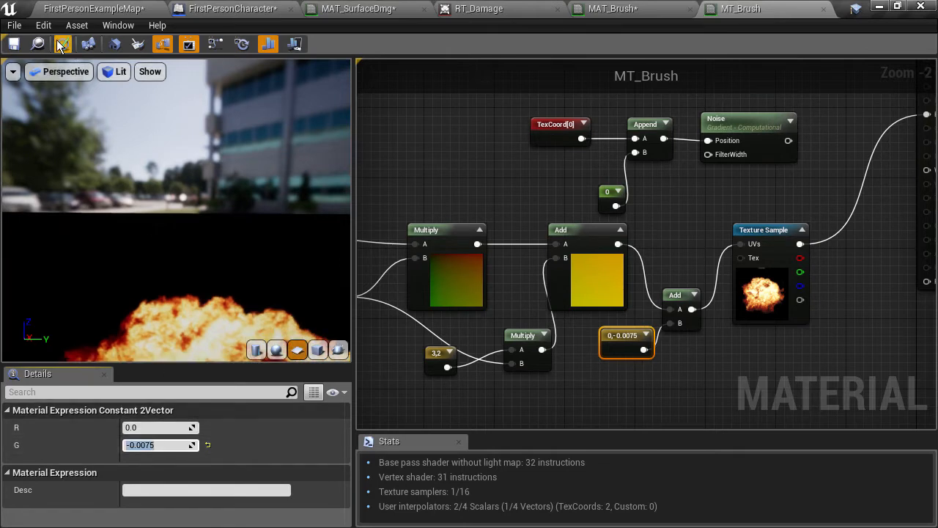
left_click(90, 9)
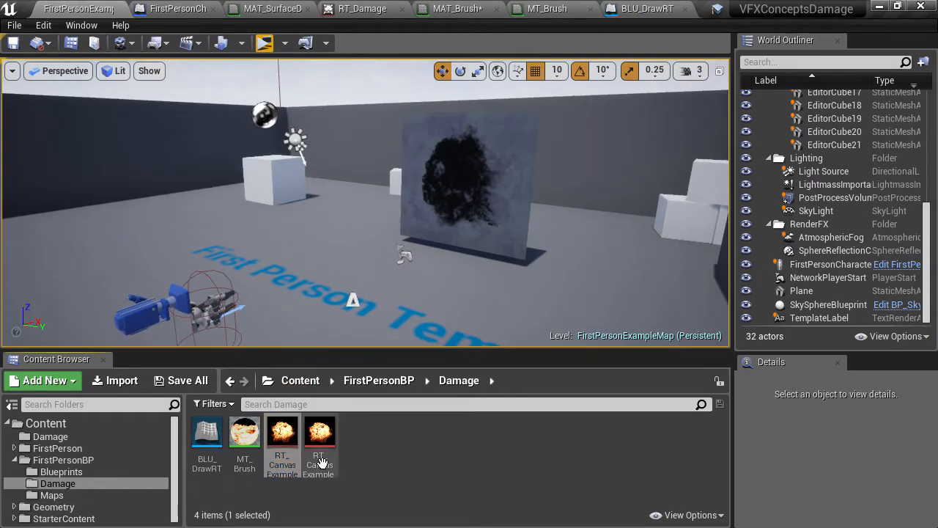
Create a static texture from RT_CanvasExample, delete the older texture copy and inspect the new one
right_click(319, 448)
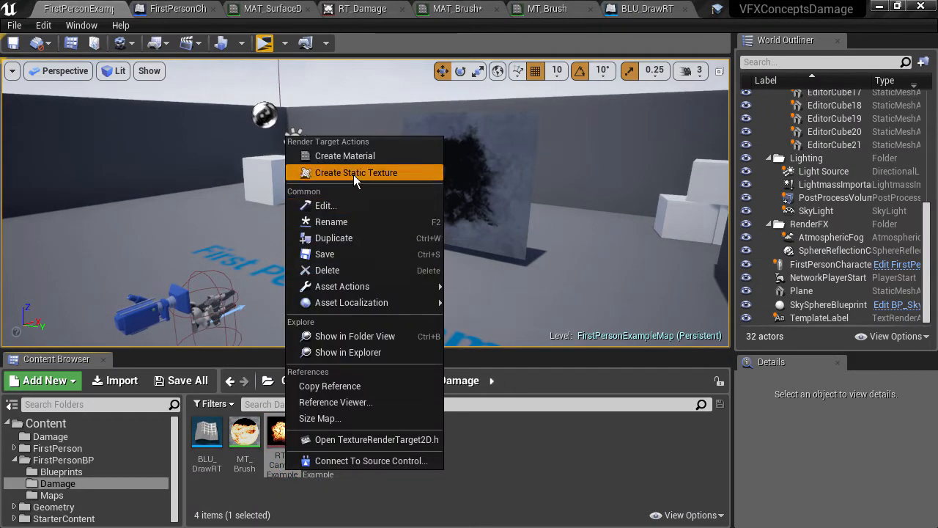
left_click(356, 173)
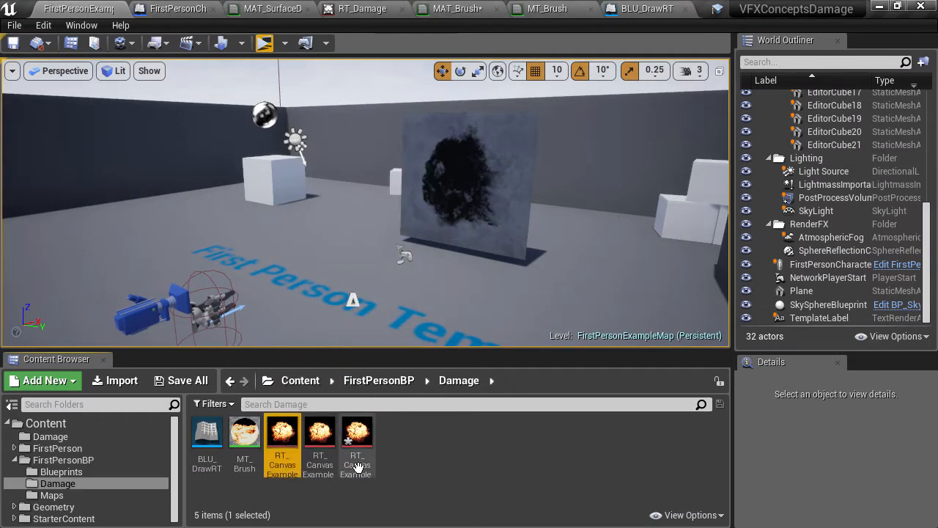
right_click(357, 443)
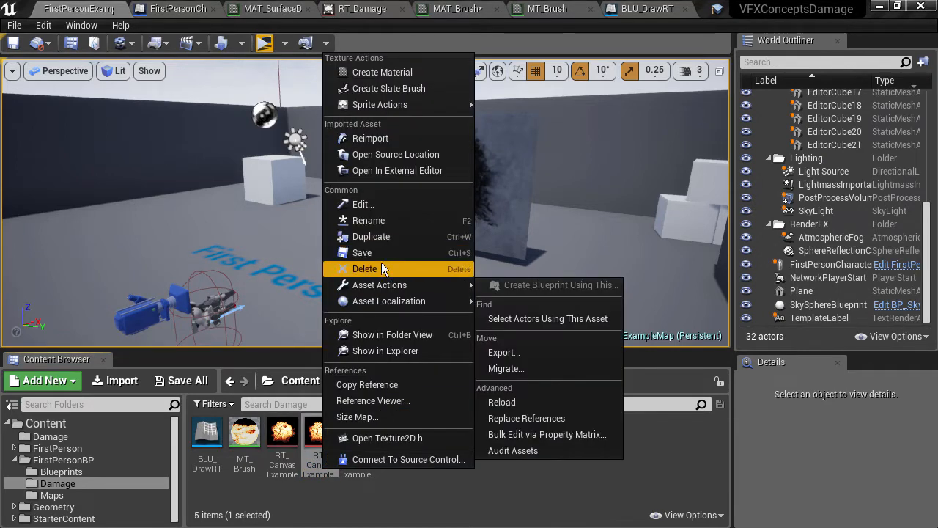
left_click(364, 268)
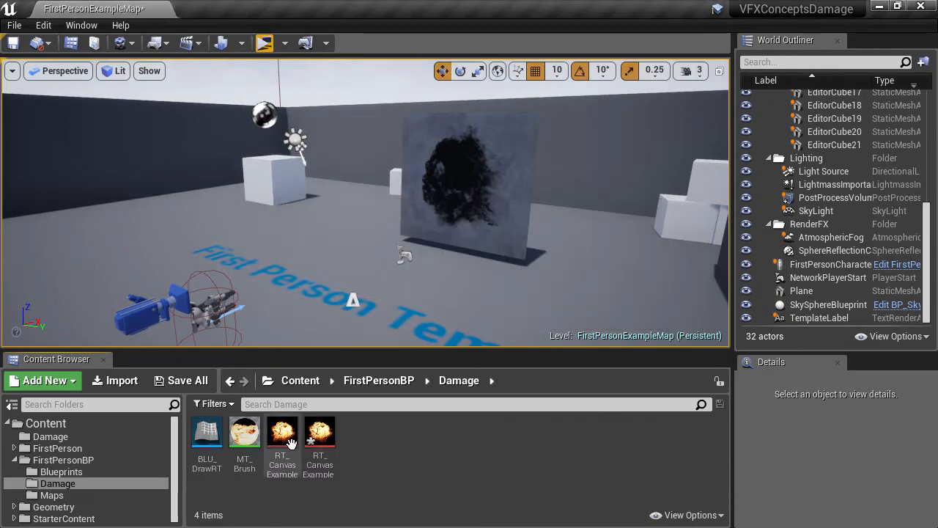
double_click(281, 431)
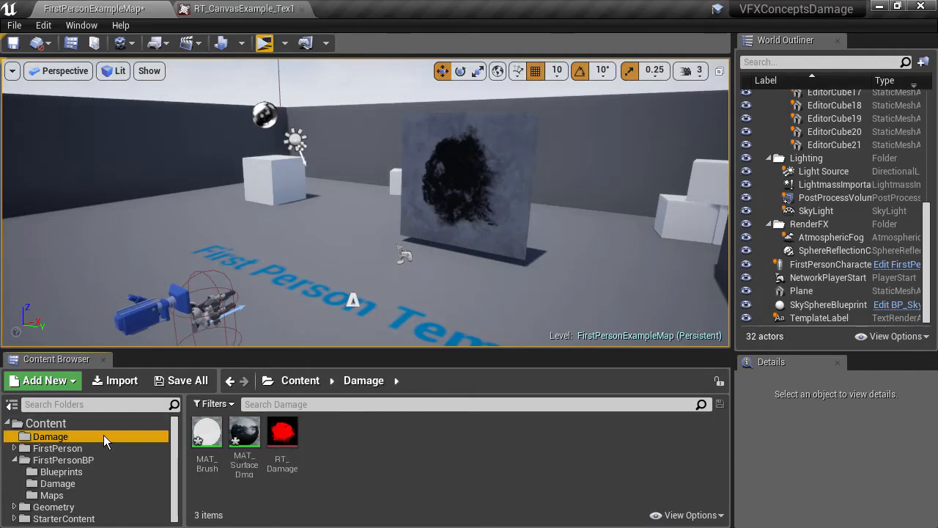
Assign RT_CanvasExample_Tex1 to MAT_Brush's Texture Sample, then play and shoot the wall cube
double_click(207, 431)
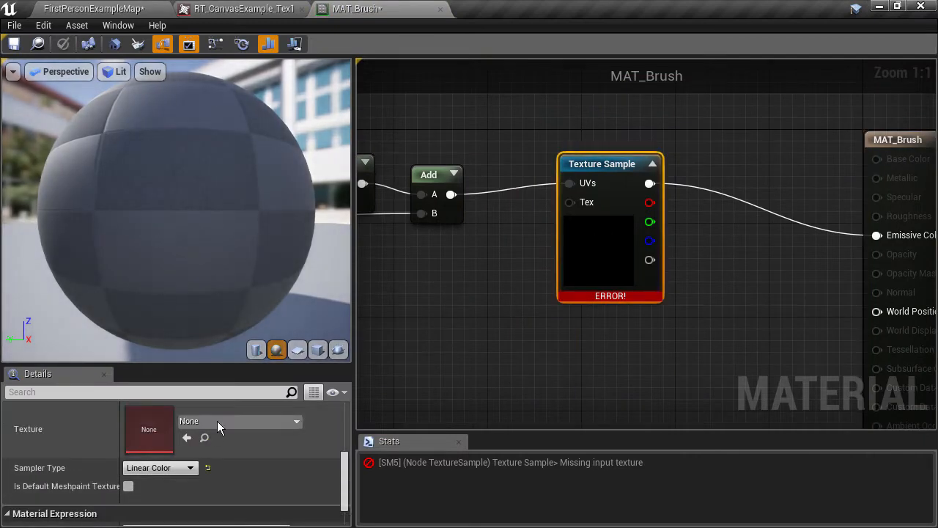
left_click(238, 421)
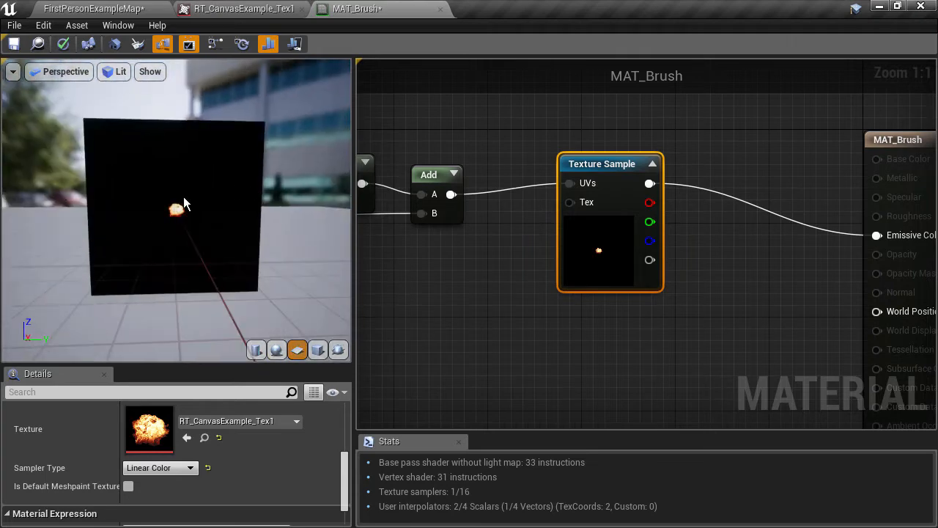
left_click(94, 9)
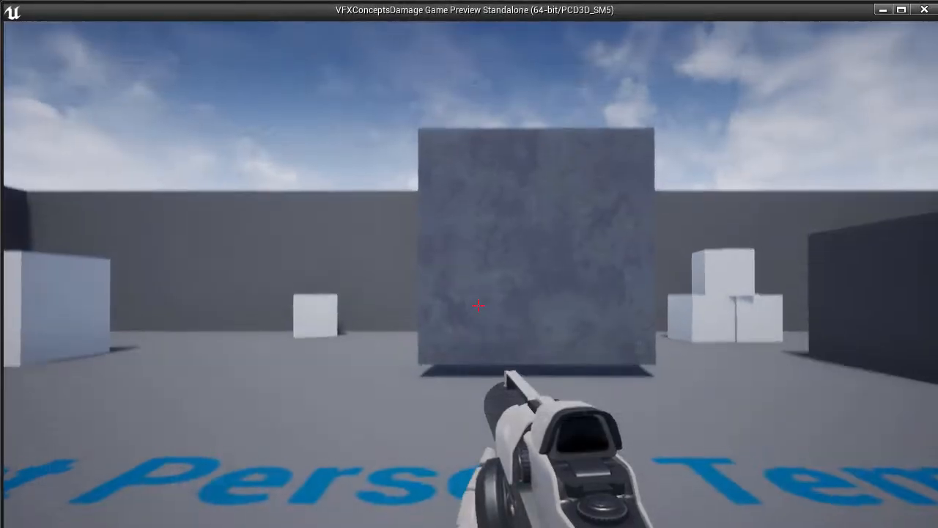
left_click(477, 307)
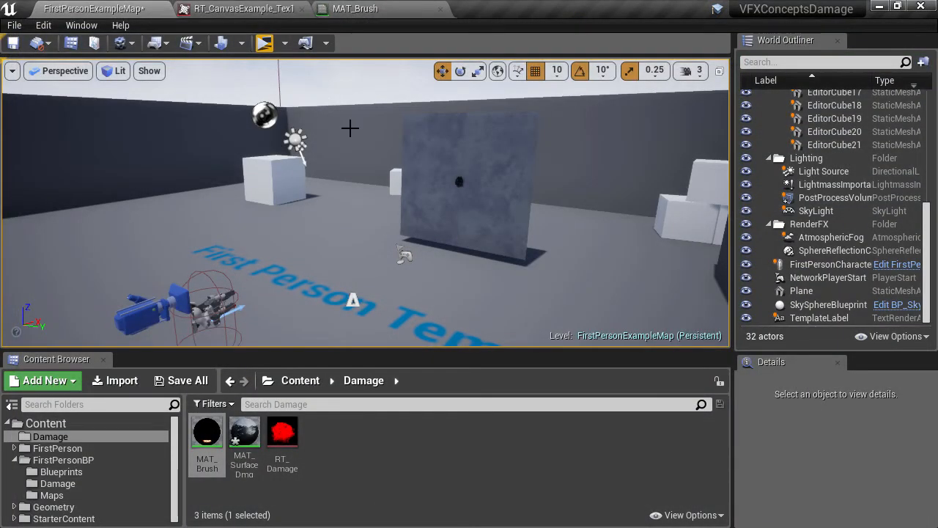
mouse_move(379, 173)
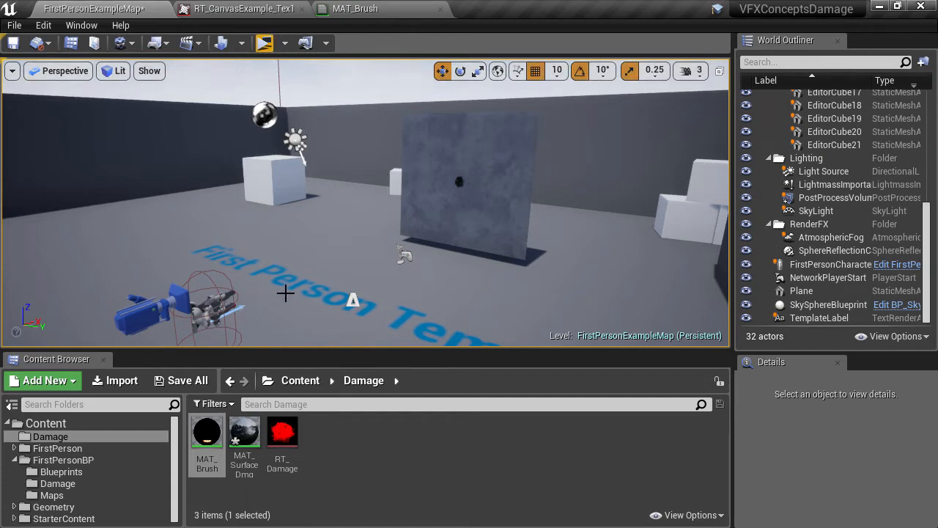
Add Find Collision UV after LineTraceForObjects Out Hit and wire its UV into Print String
left_click(897, 264)
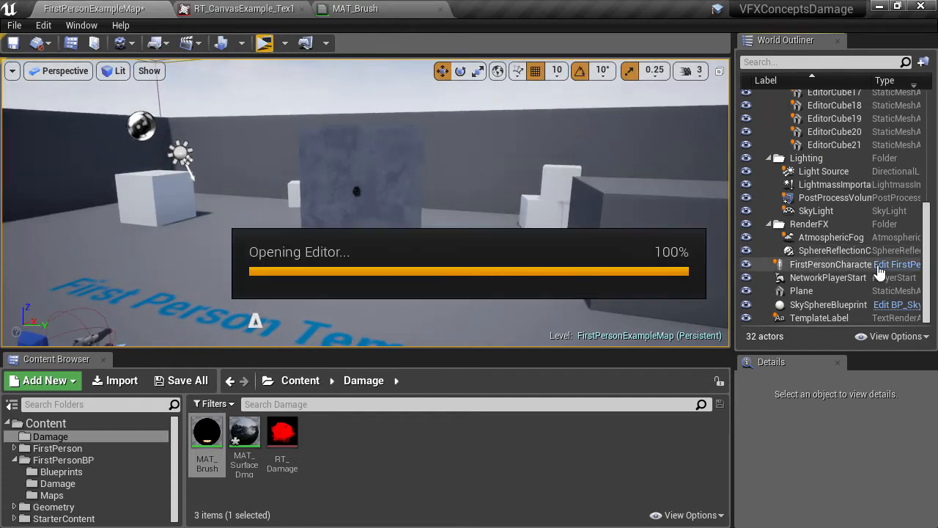
left_click(898, 264)
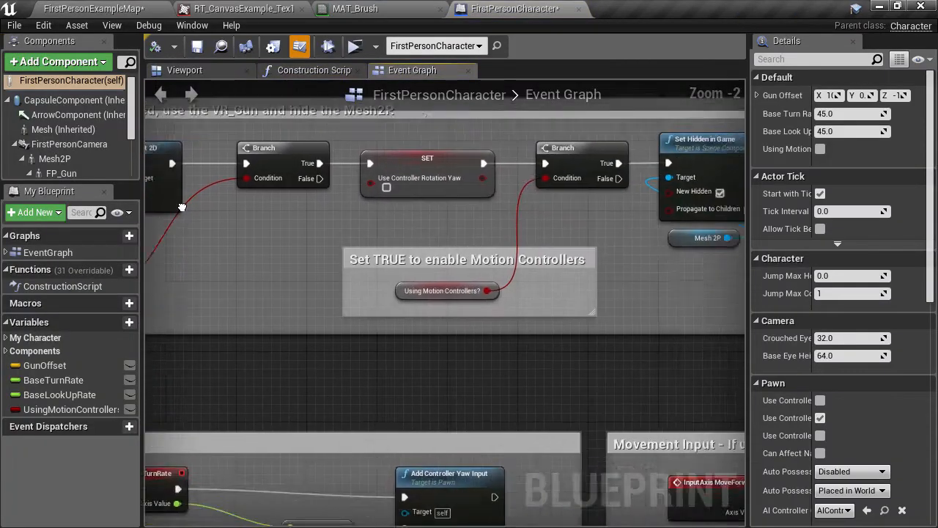
scroll("down", 3)
type("find")
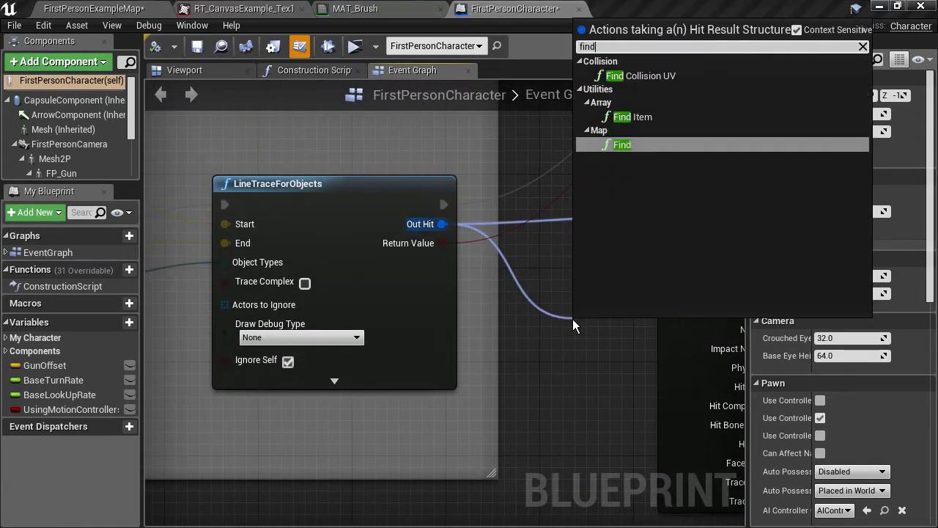
left_click(642, 76)
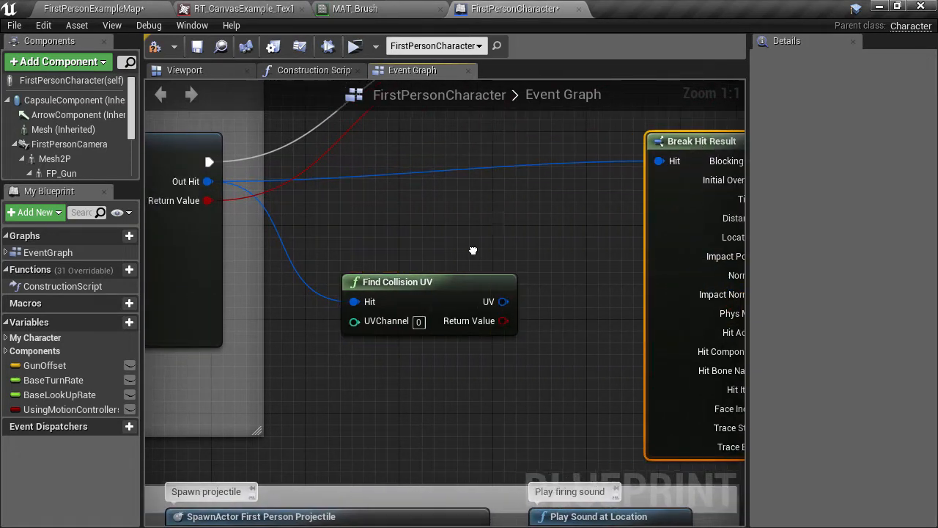
left_click_drag(472, 252, 349, 326)
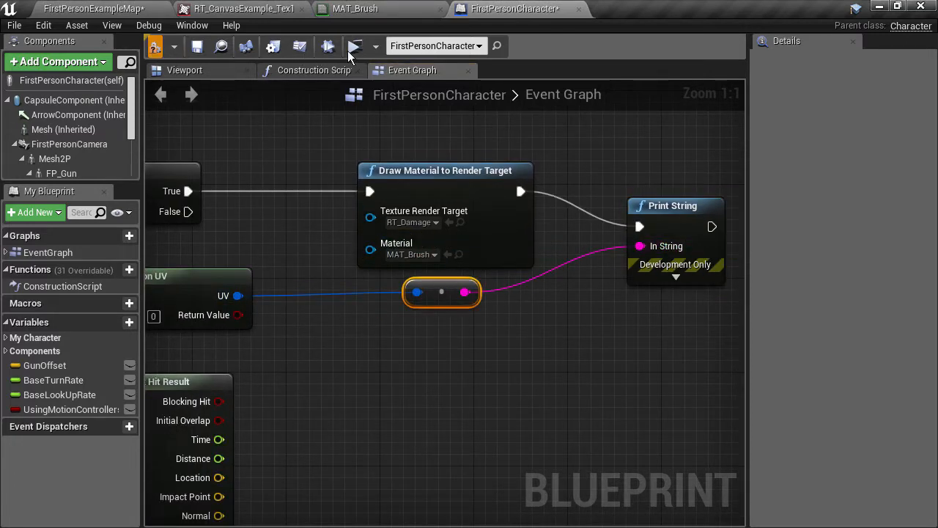
left_click(355, 45)
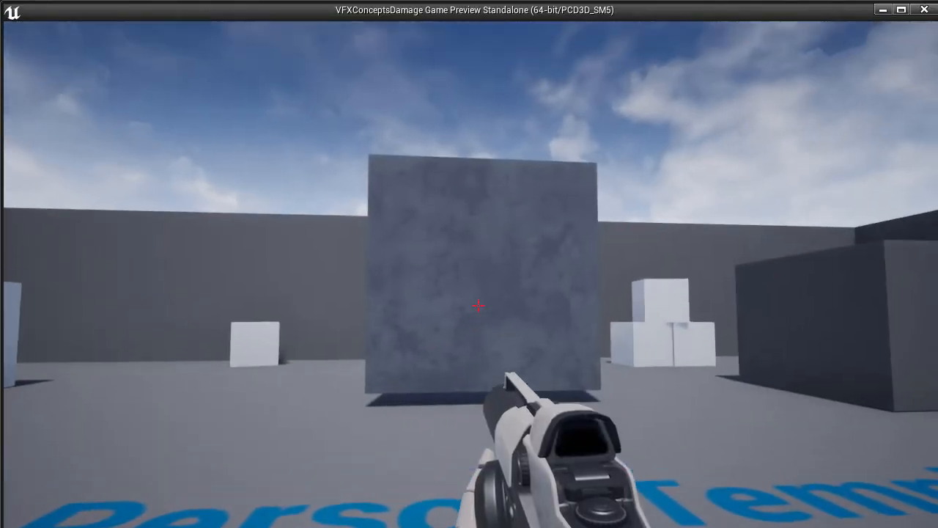
left_click(478, 307)
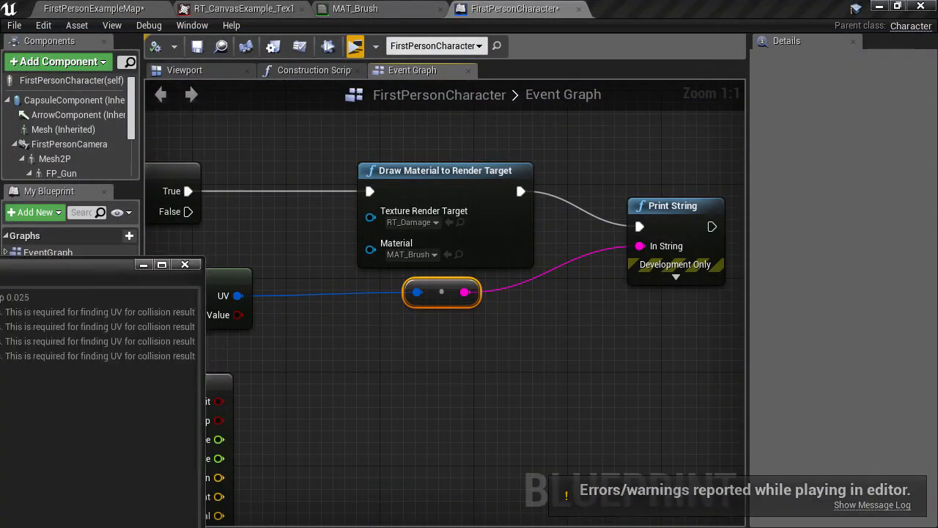
left_click(871, 504)
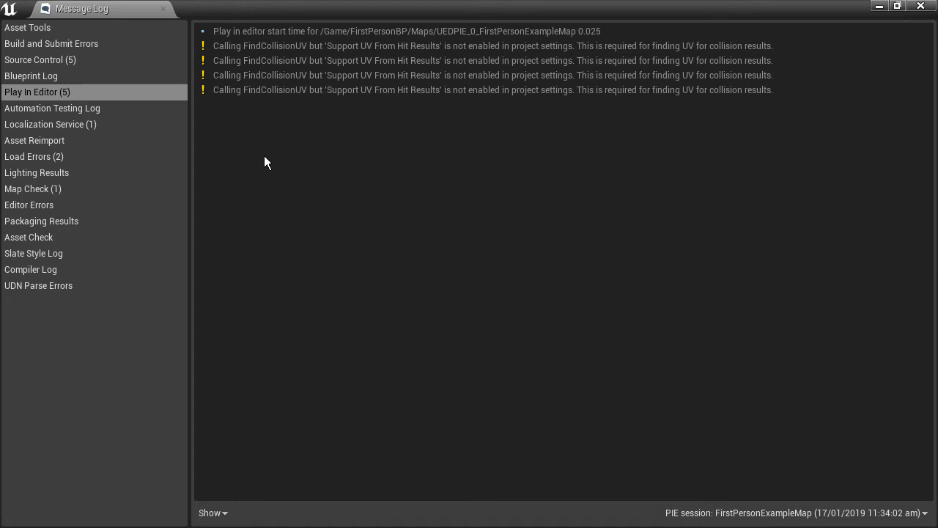
left_click(565, 45)
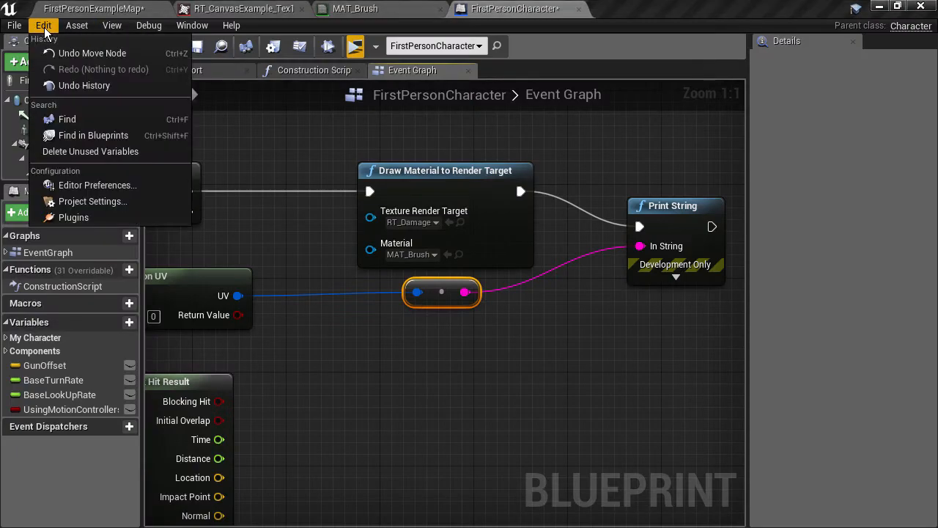
Enable 'Support UV From Hit Results' in Project Settings physics, save assets and restart the editor
left_click(92, 201)
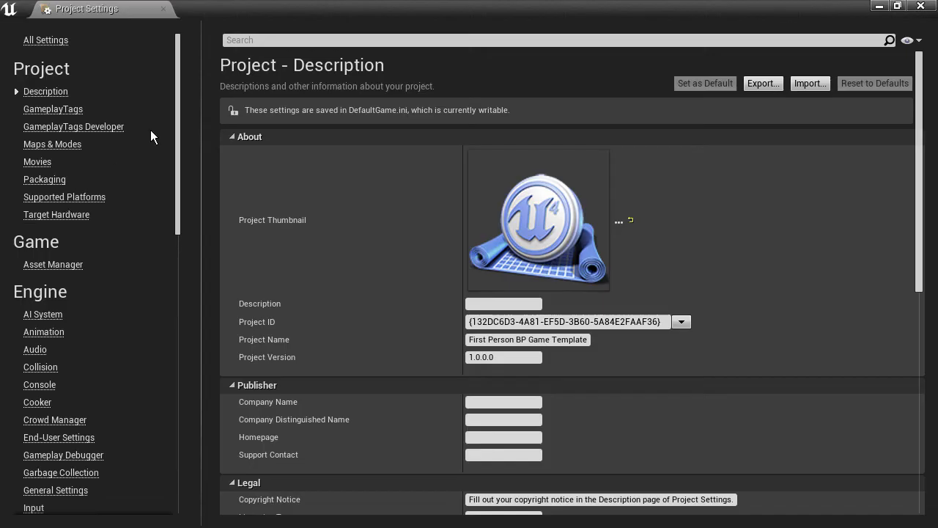
type("uv")
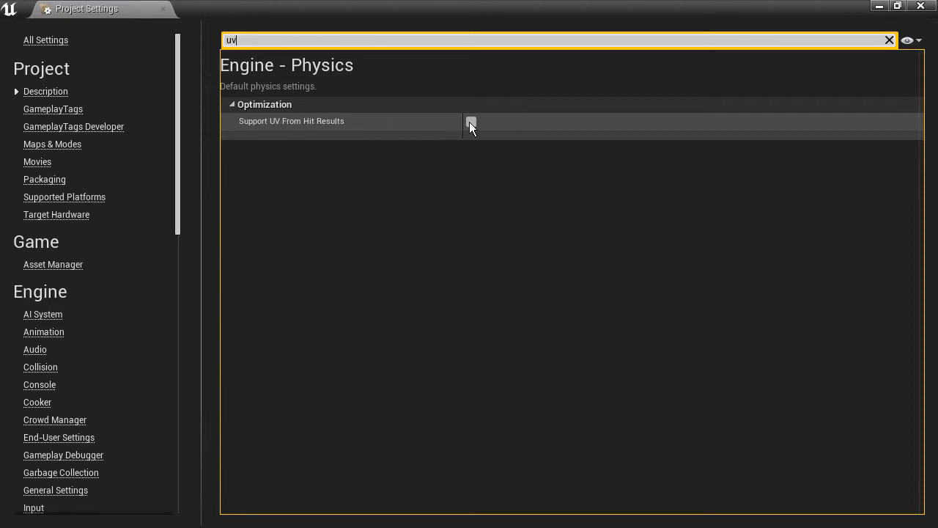
left_click(470, 122)
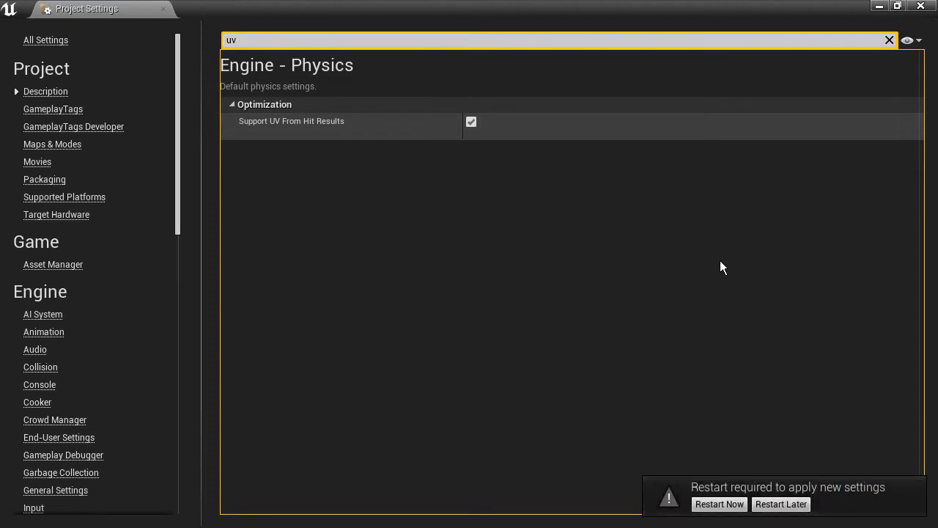
left_click(718, 504)
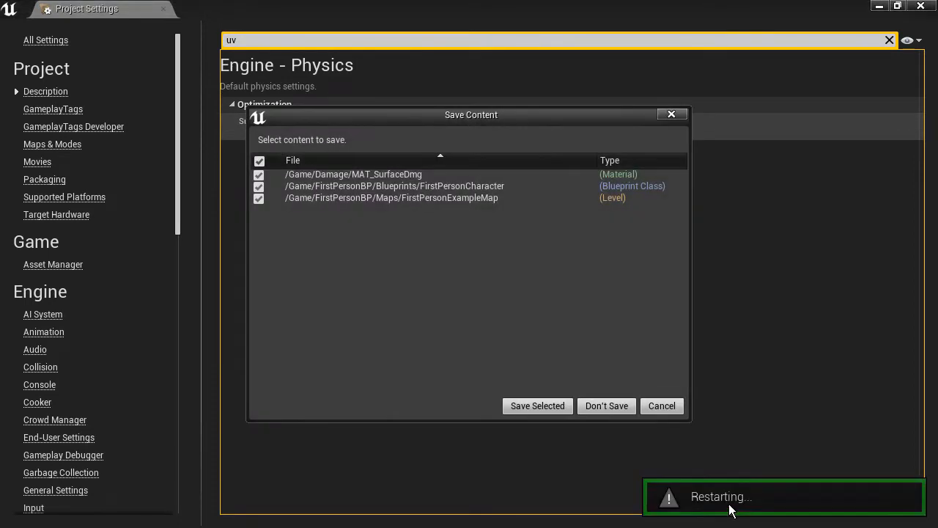
left_click(537, 405)
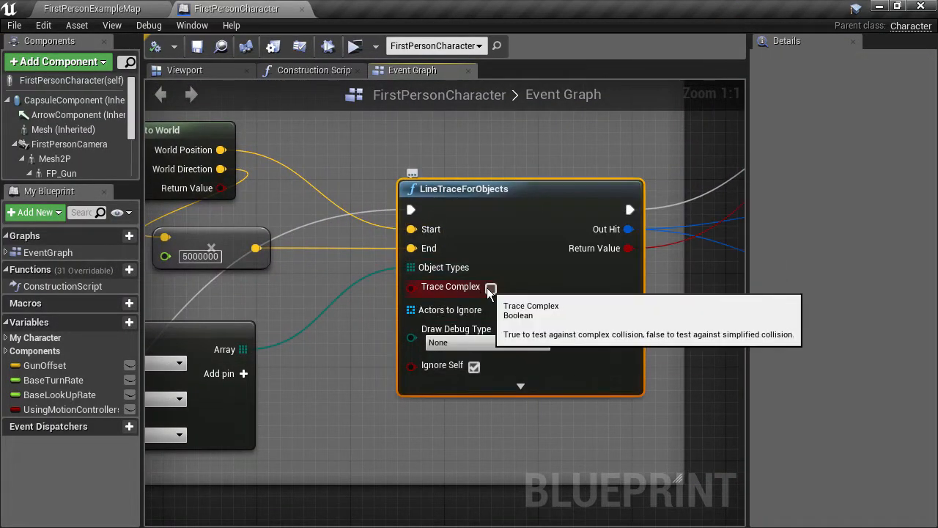
Tick Trace Complex on LineTraceForObjects, compile the blueprint and start a play test
left_click(490, 288)
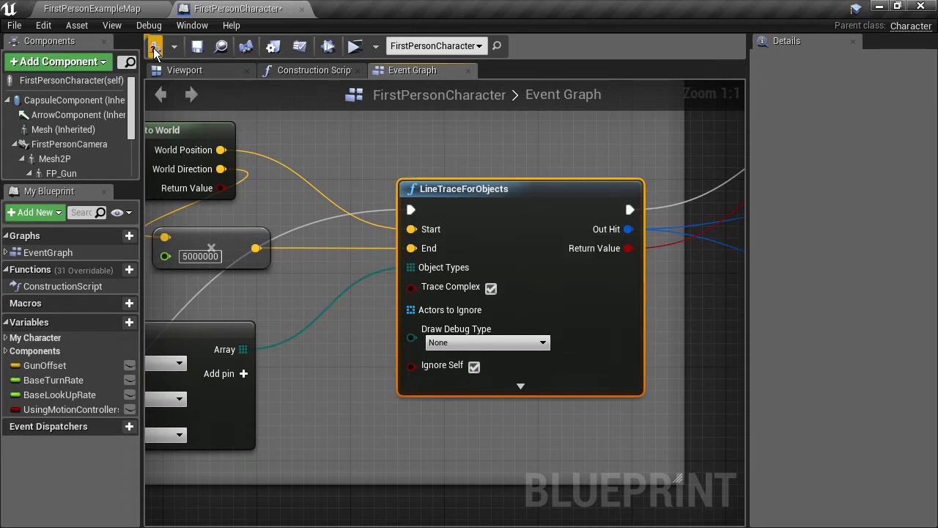
left_click(155, 46)
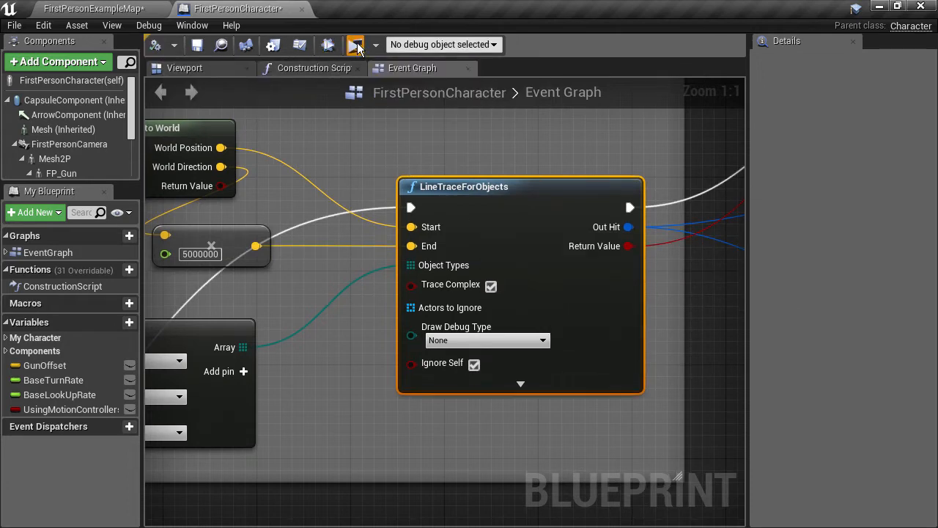
left_click(355, 44)
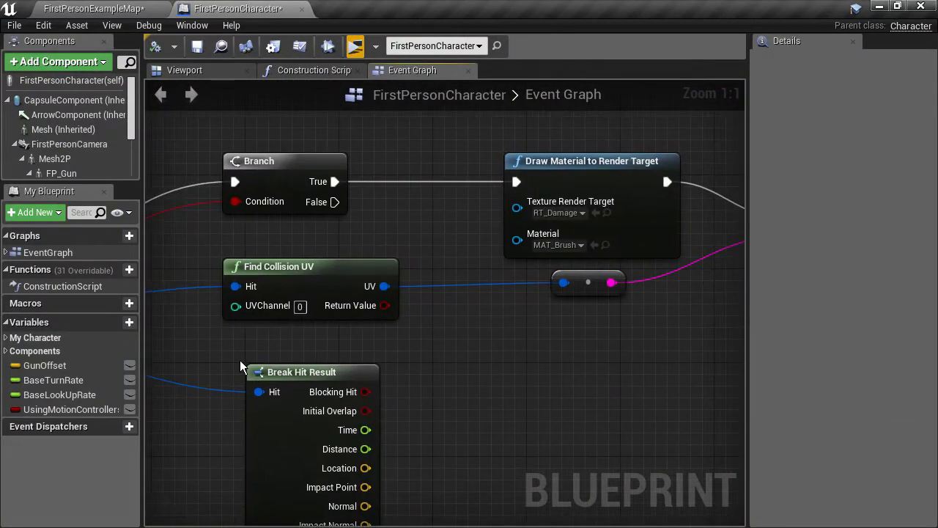
In MAT_Brush, add a uvTransform vector parameter wired into an RG component mask
left_click(94, 9)
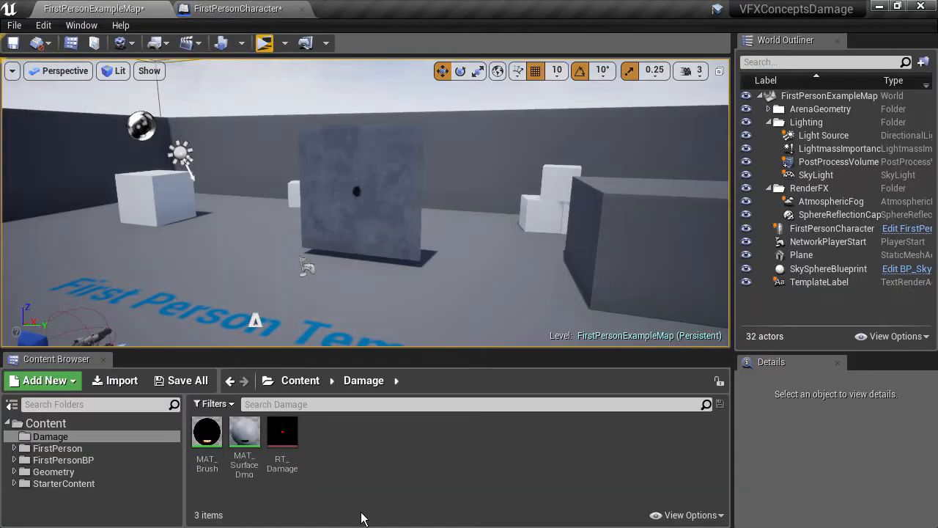
double_click(206, 431)
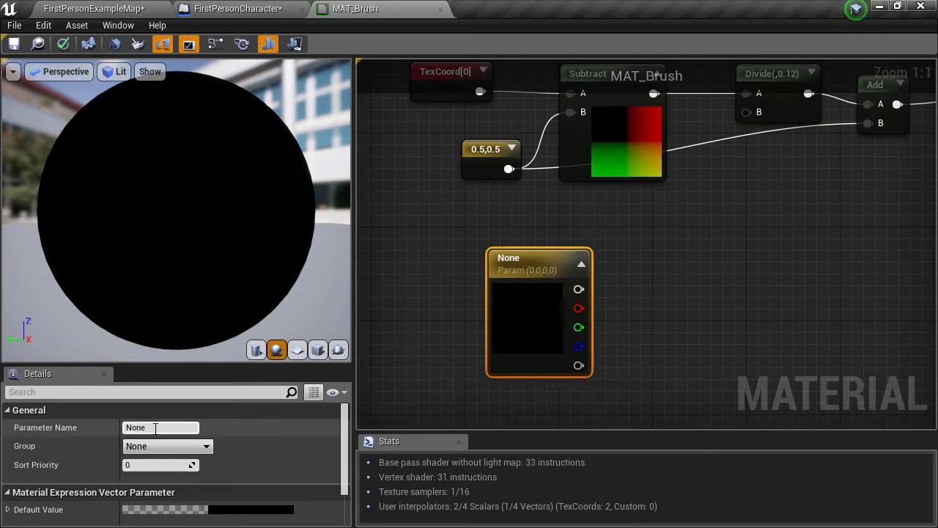
type("uvTransform")
type("mask")
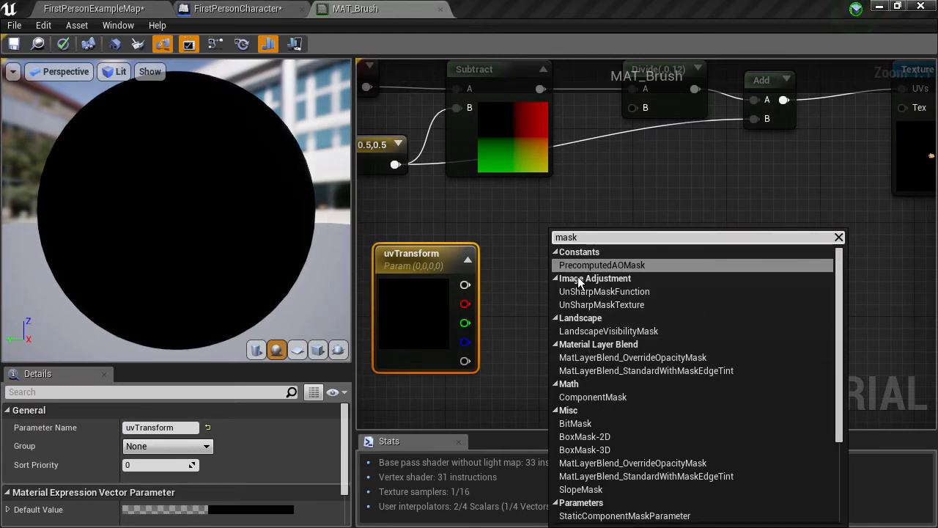
left_click(592, 396)
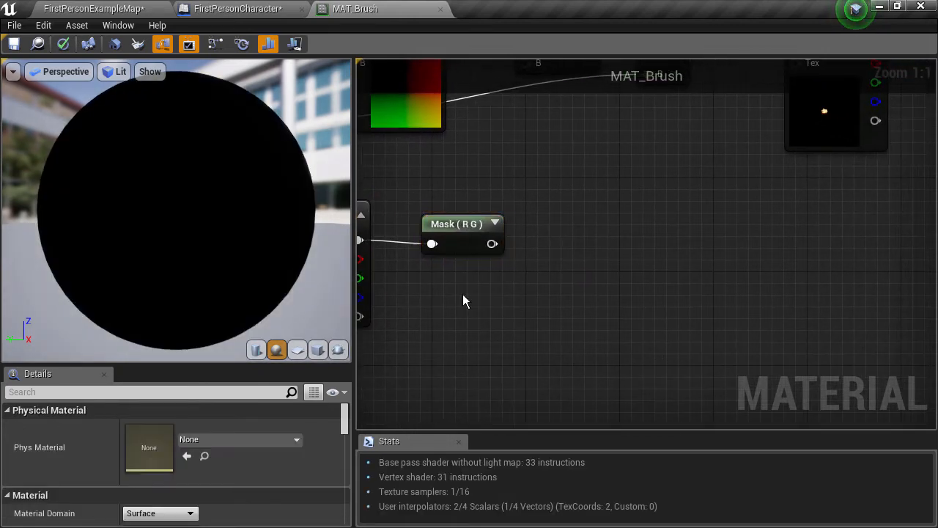
left_click_drag(493, 243, 594, 238)
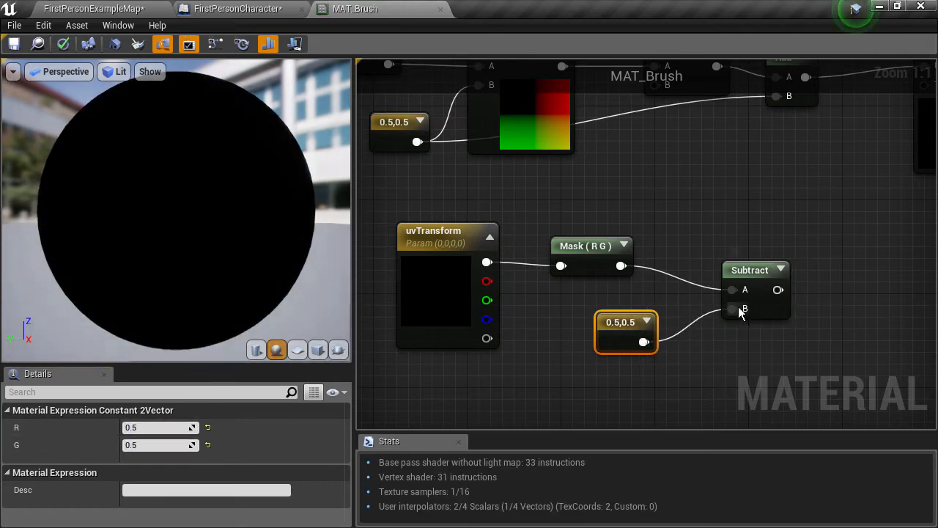
Group the uvTransform parameter nodes under 'offset'
left_click(449, 226)
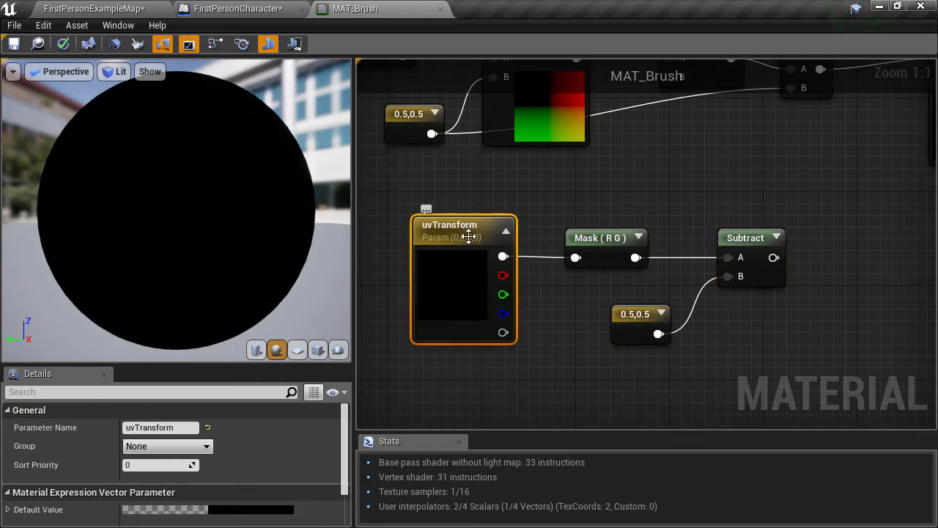
type("offset")
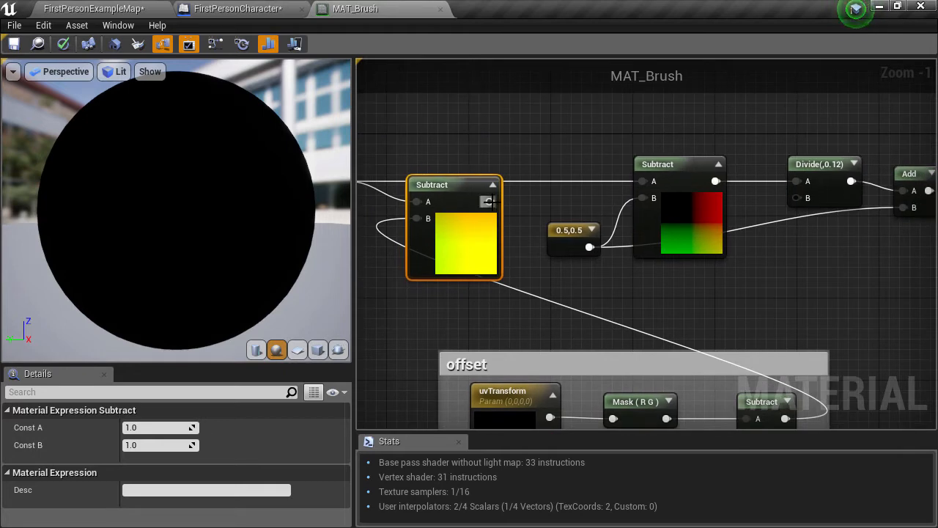
scroll("down", 3)
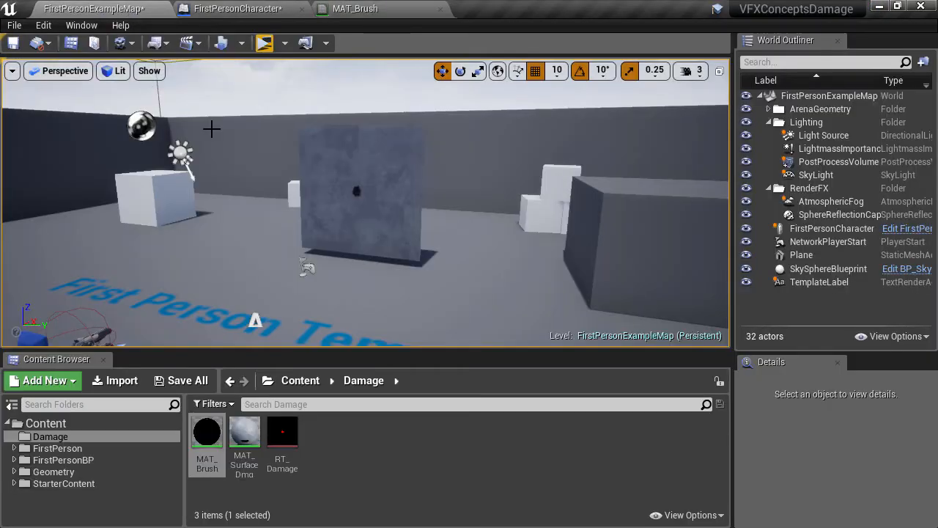
Add Create Dynamic Material Instance with MAT_Brush as parent in the character's event graph
left_click(236, 9)
type("create mater")
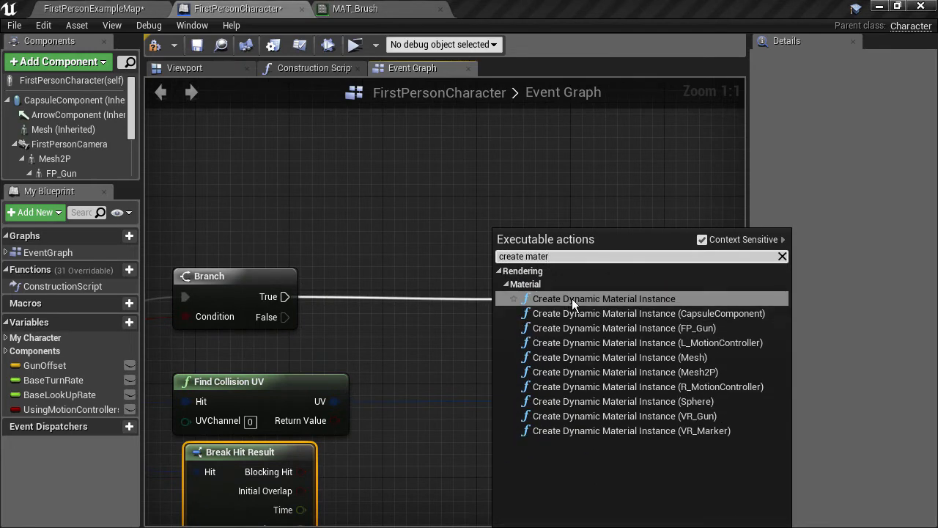
left_click(604, 300)
type("brush")
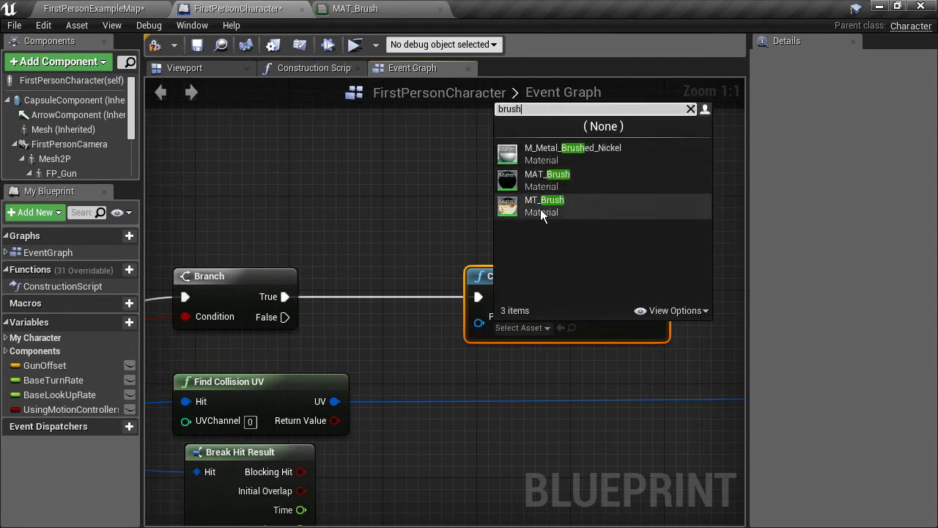
left_click(544, 205)
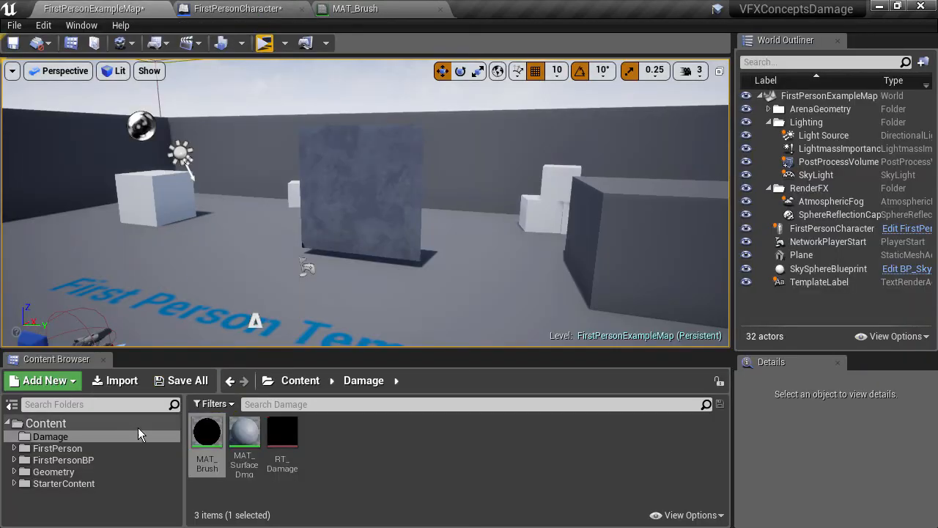
left_click(62, 460)
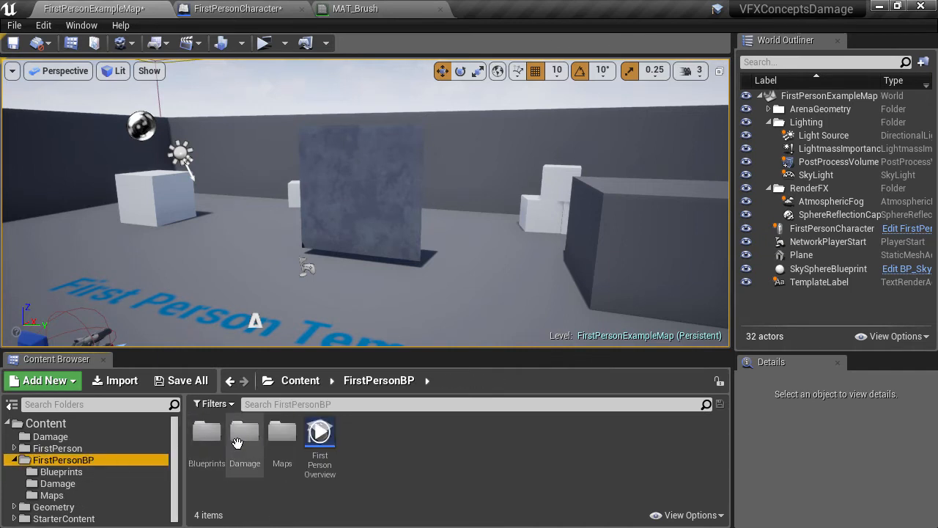
right_click(244, 433)
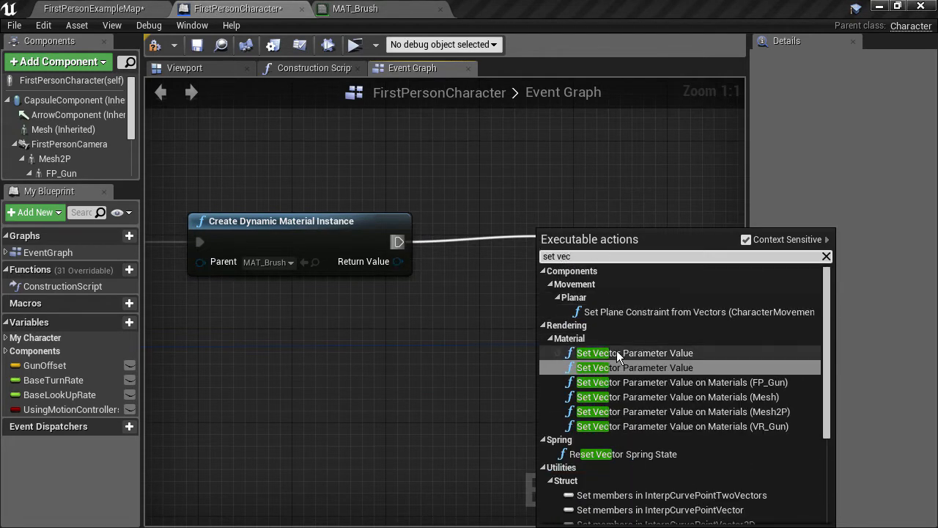
Set the instance's uvTransform vector parameter from the Find Collision UV result converted to a vector
left_click(633, 352)
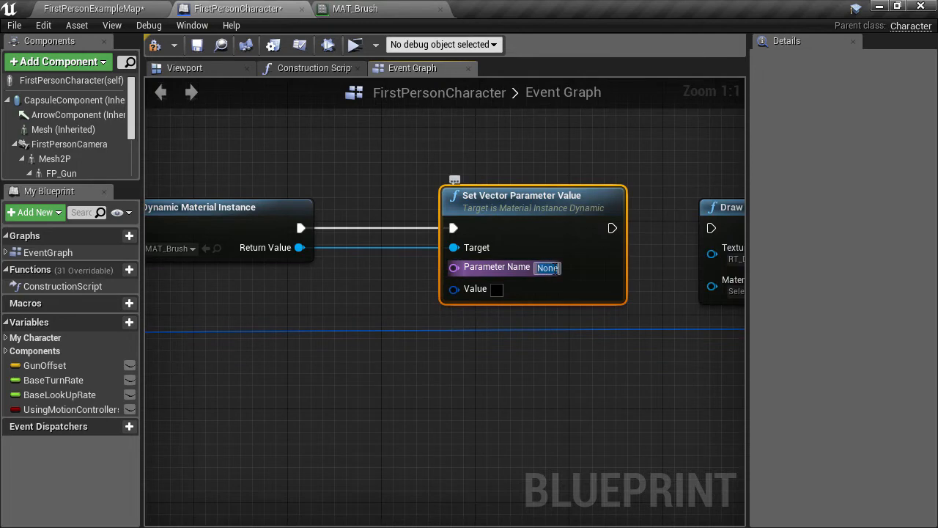
type("uvTransform")
type("c")
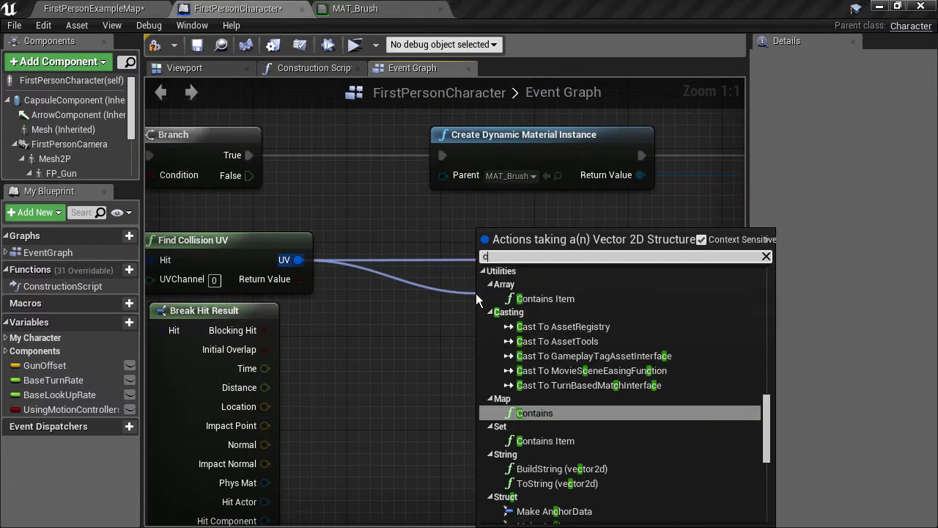
type("onvert")
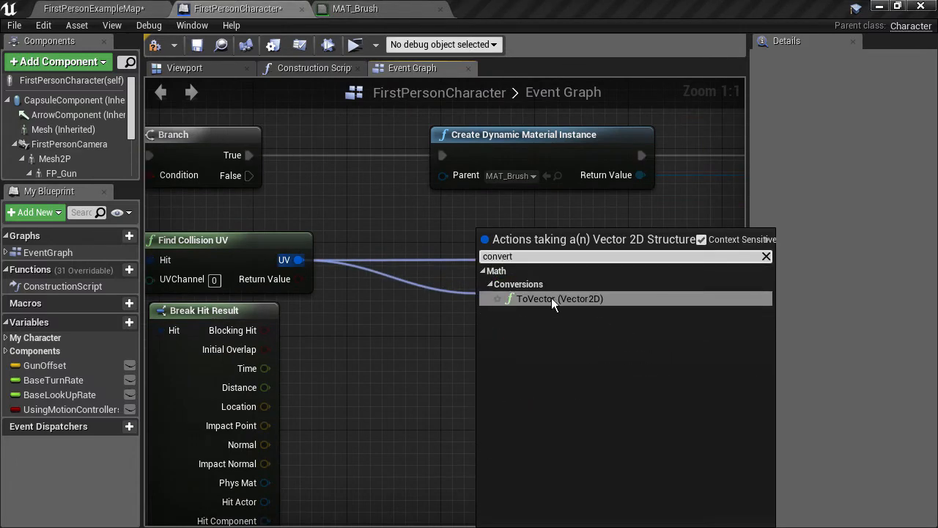
left_click(560, 299)
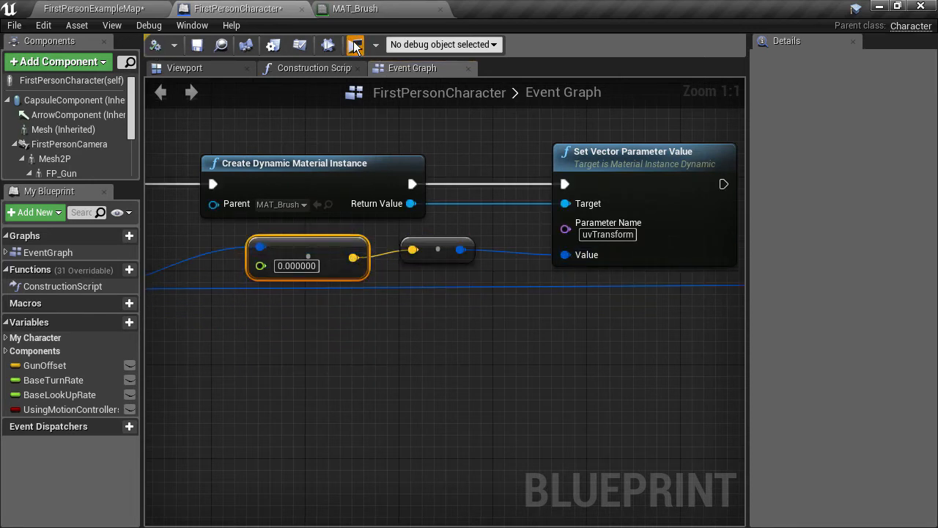
Test-play the level to see splats on the cube, then compile the blueprint
left_click(355, 44)
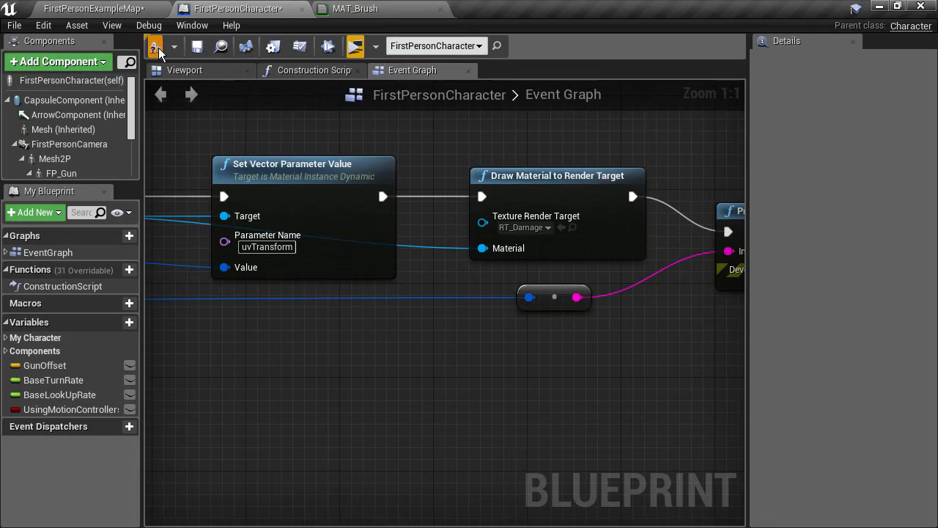
left_click(155, 46)
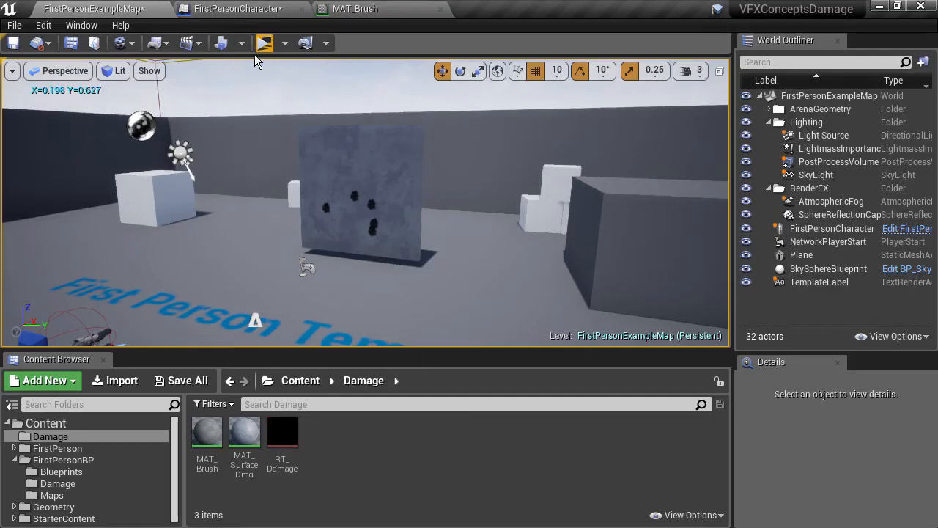
Launch a standalone preview from the FirstPersonCharacter blueprint and shoot the cube twice to check the splat
left_click(236, 8)
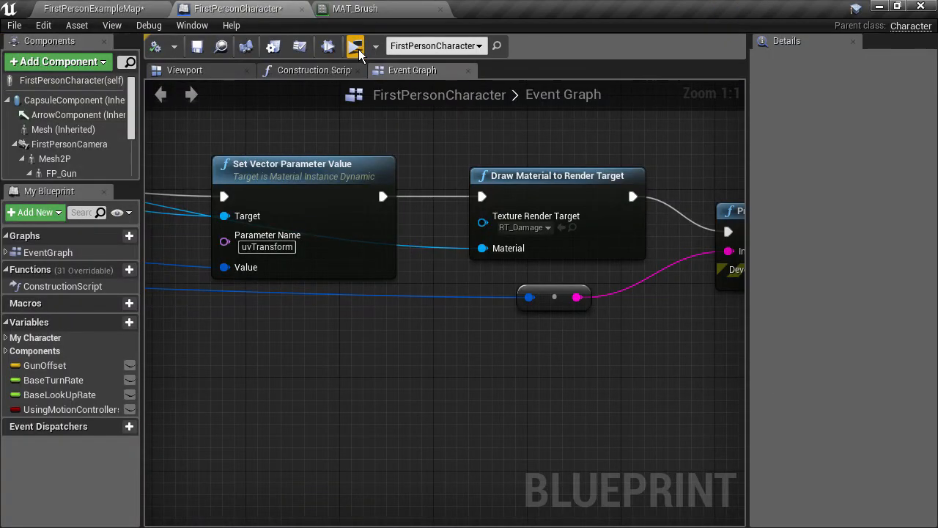
left_click(355, 45)
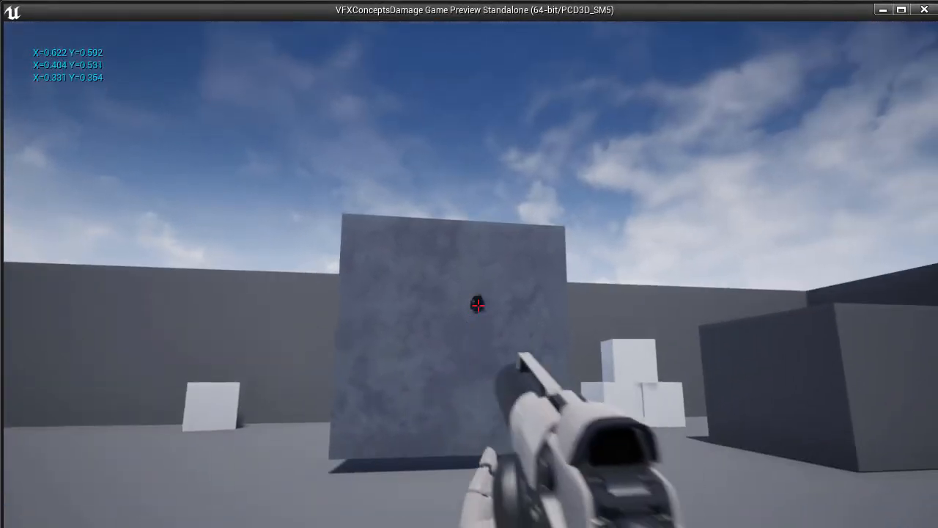
left_click(477, 307)
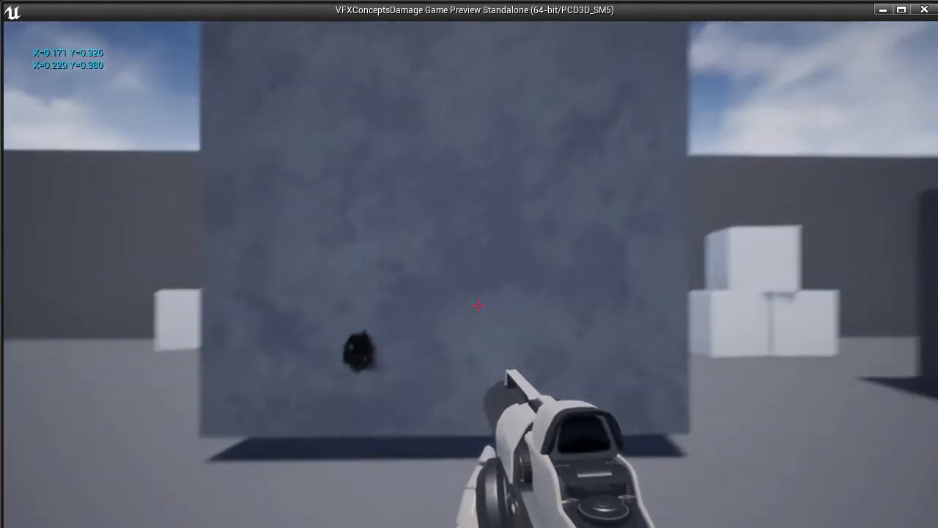
left_click(478, 306)
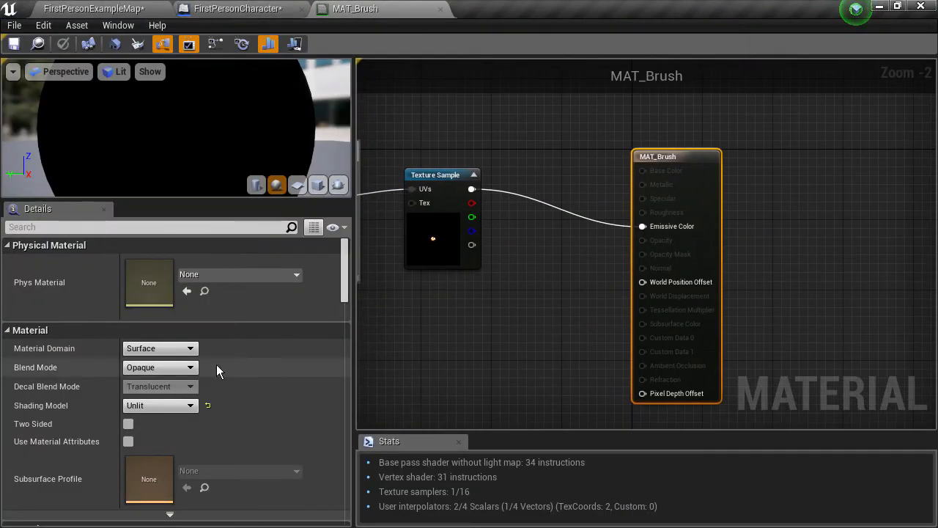
Switch MAT_Brush's Blend Mode to Additive and apply the change
left_click(159, 366)
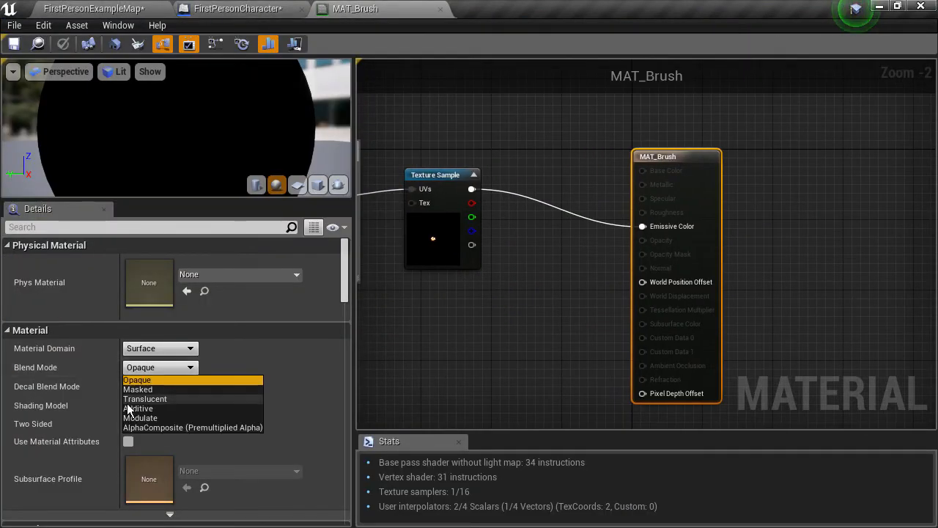
left_click(138, 407)
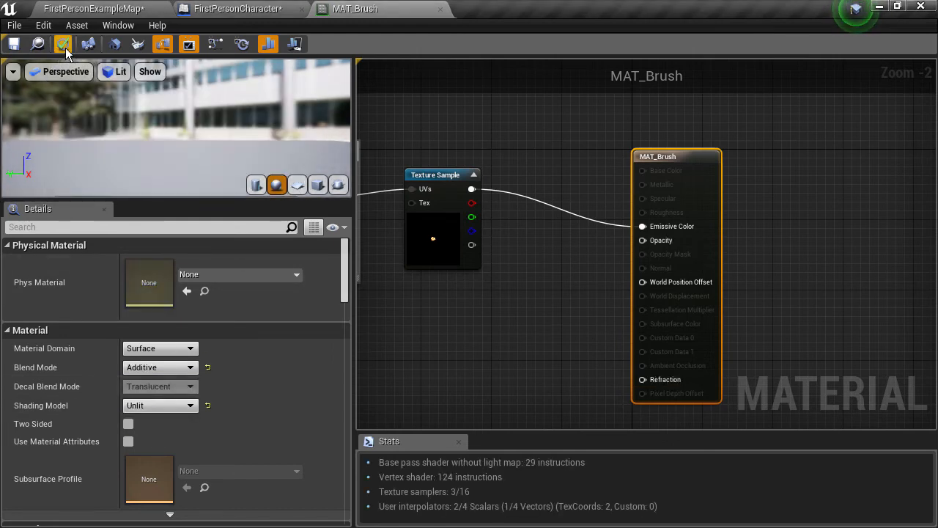
left_click(236, 9)
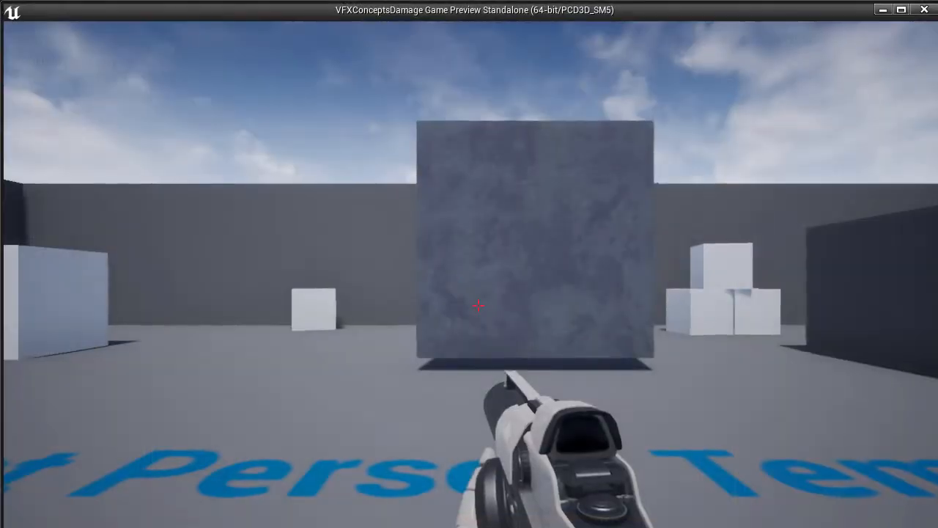
Shoot the cube repeatedly in standalone previews to stack splats while printing material instance names
left_click(478, 307)
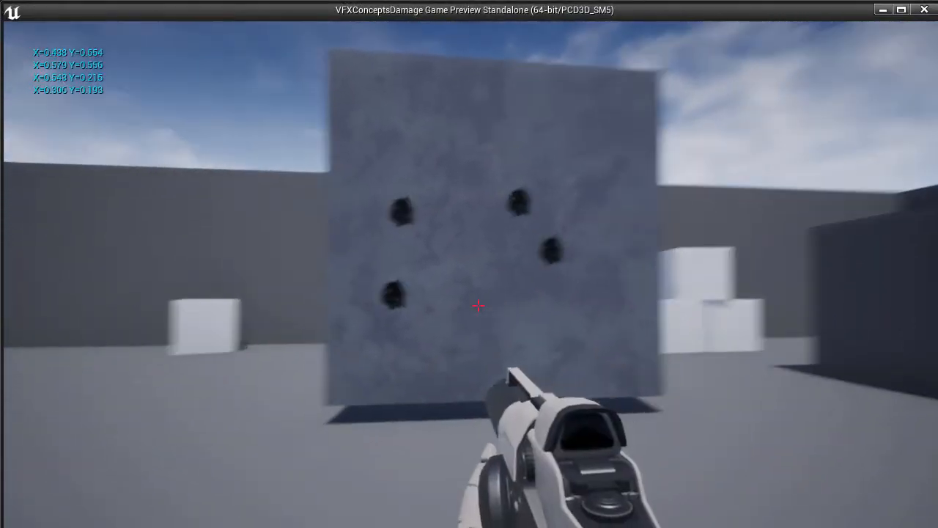
left_click(478, 306)
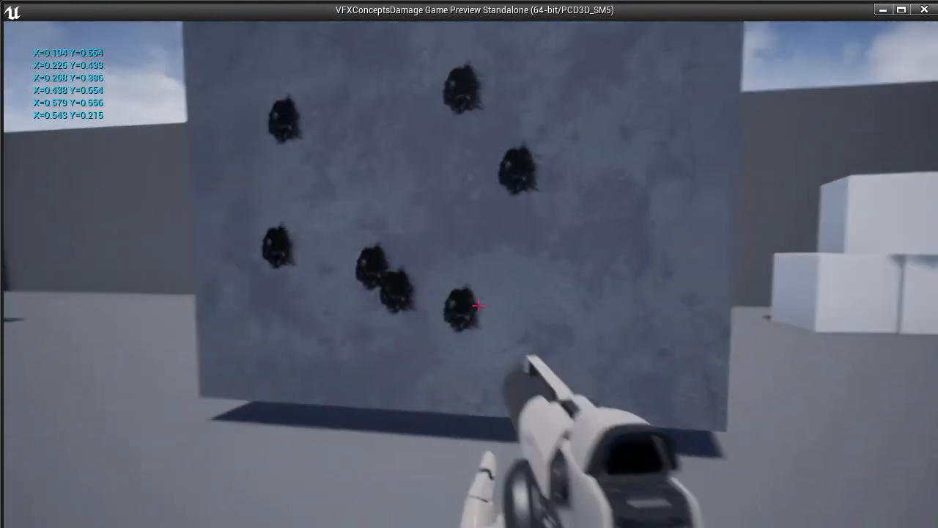
left_click(478, 305)
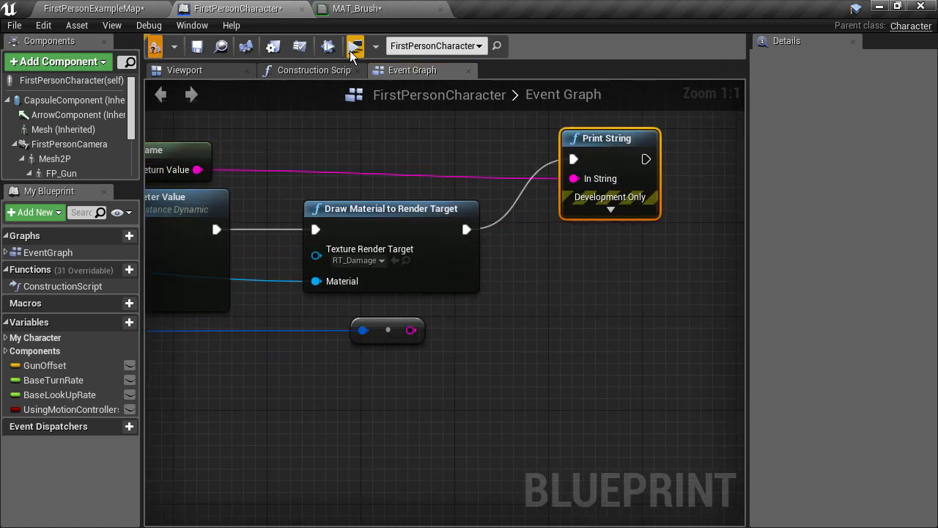
left_click(355, 45)
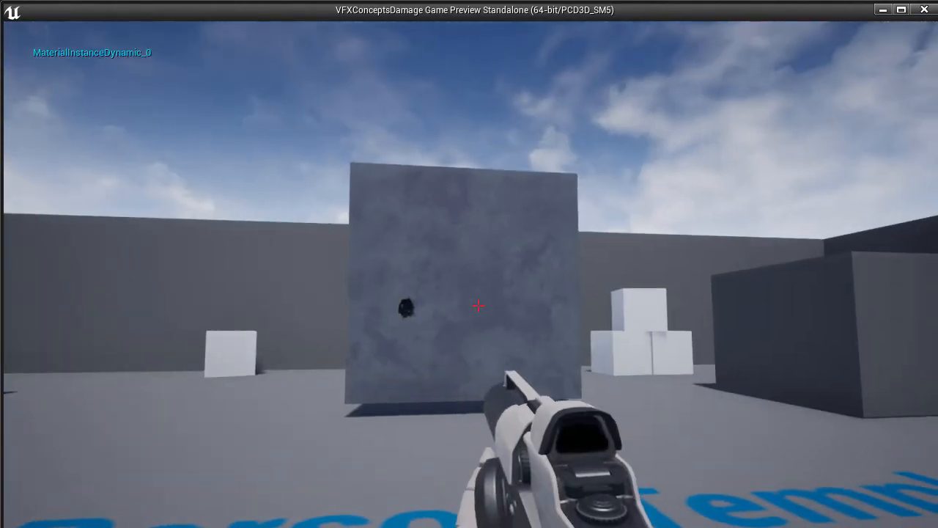
left_click(478, 306)
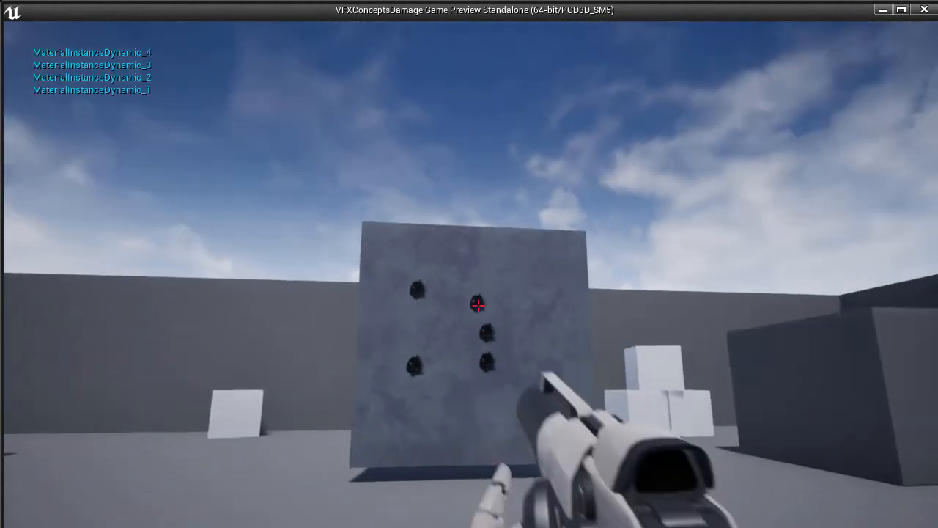